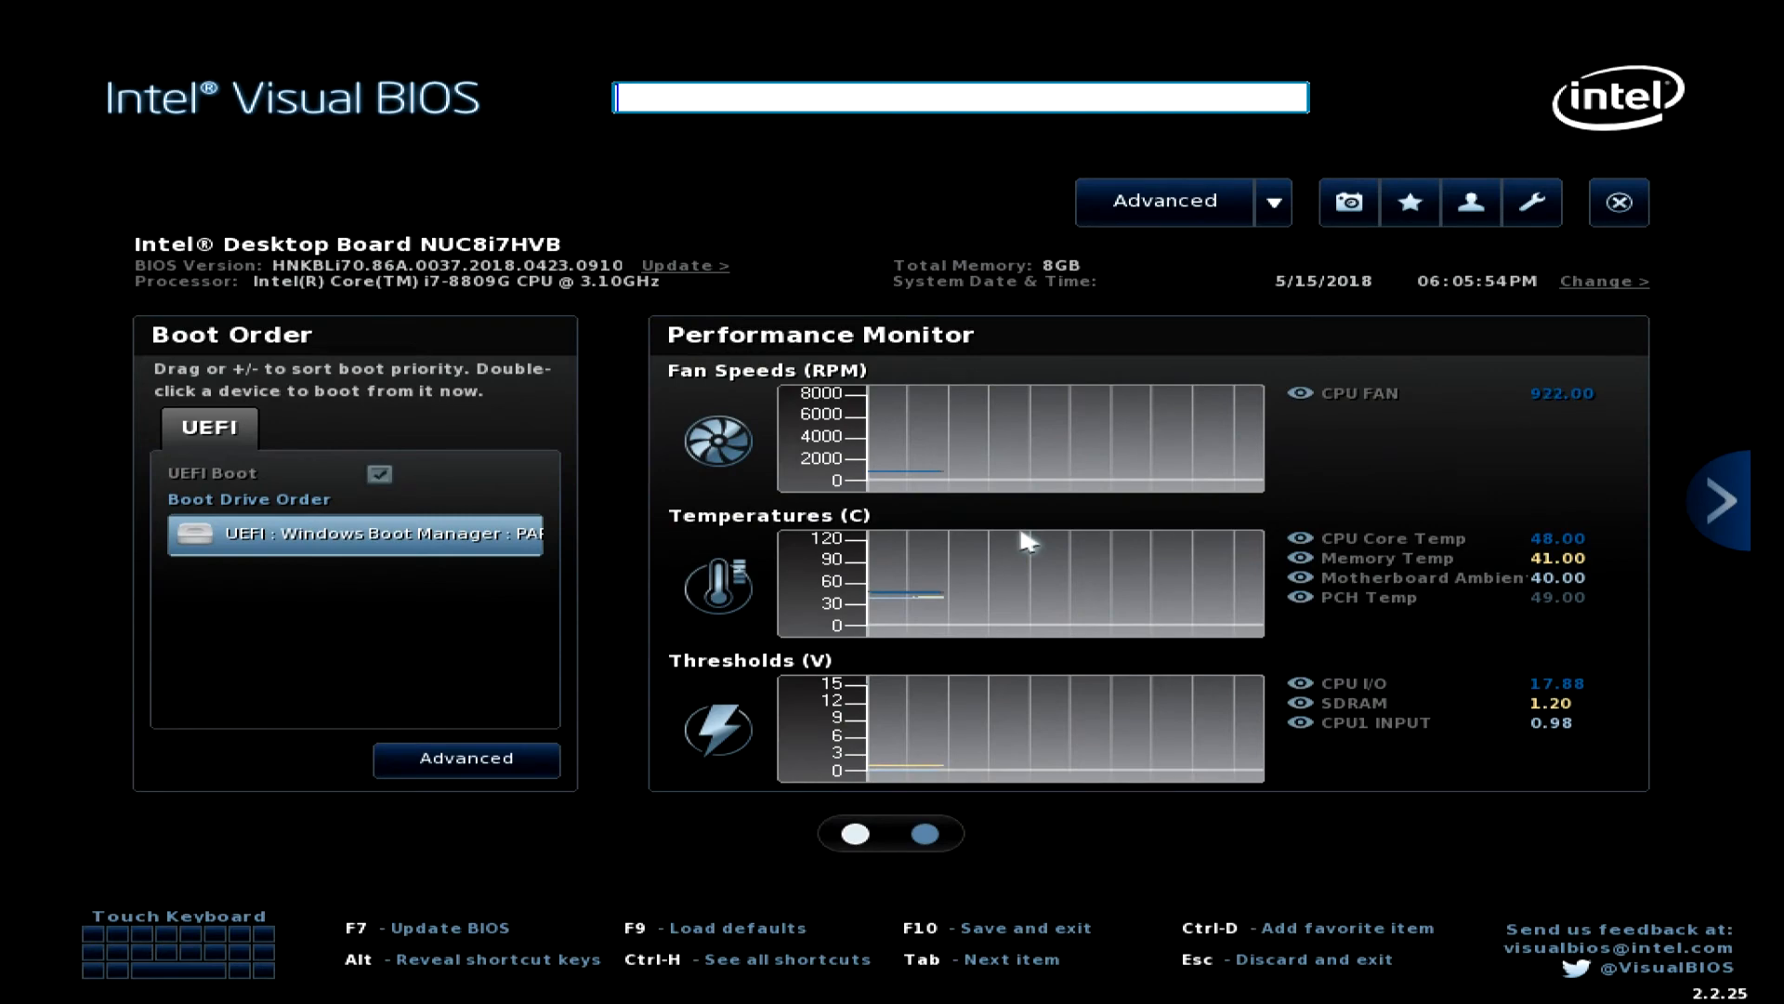
mouse_move(959, 502)
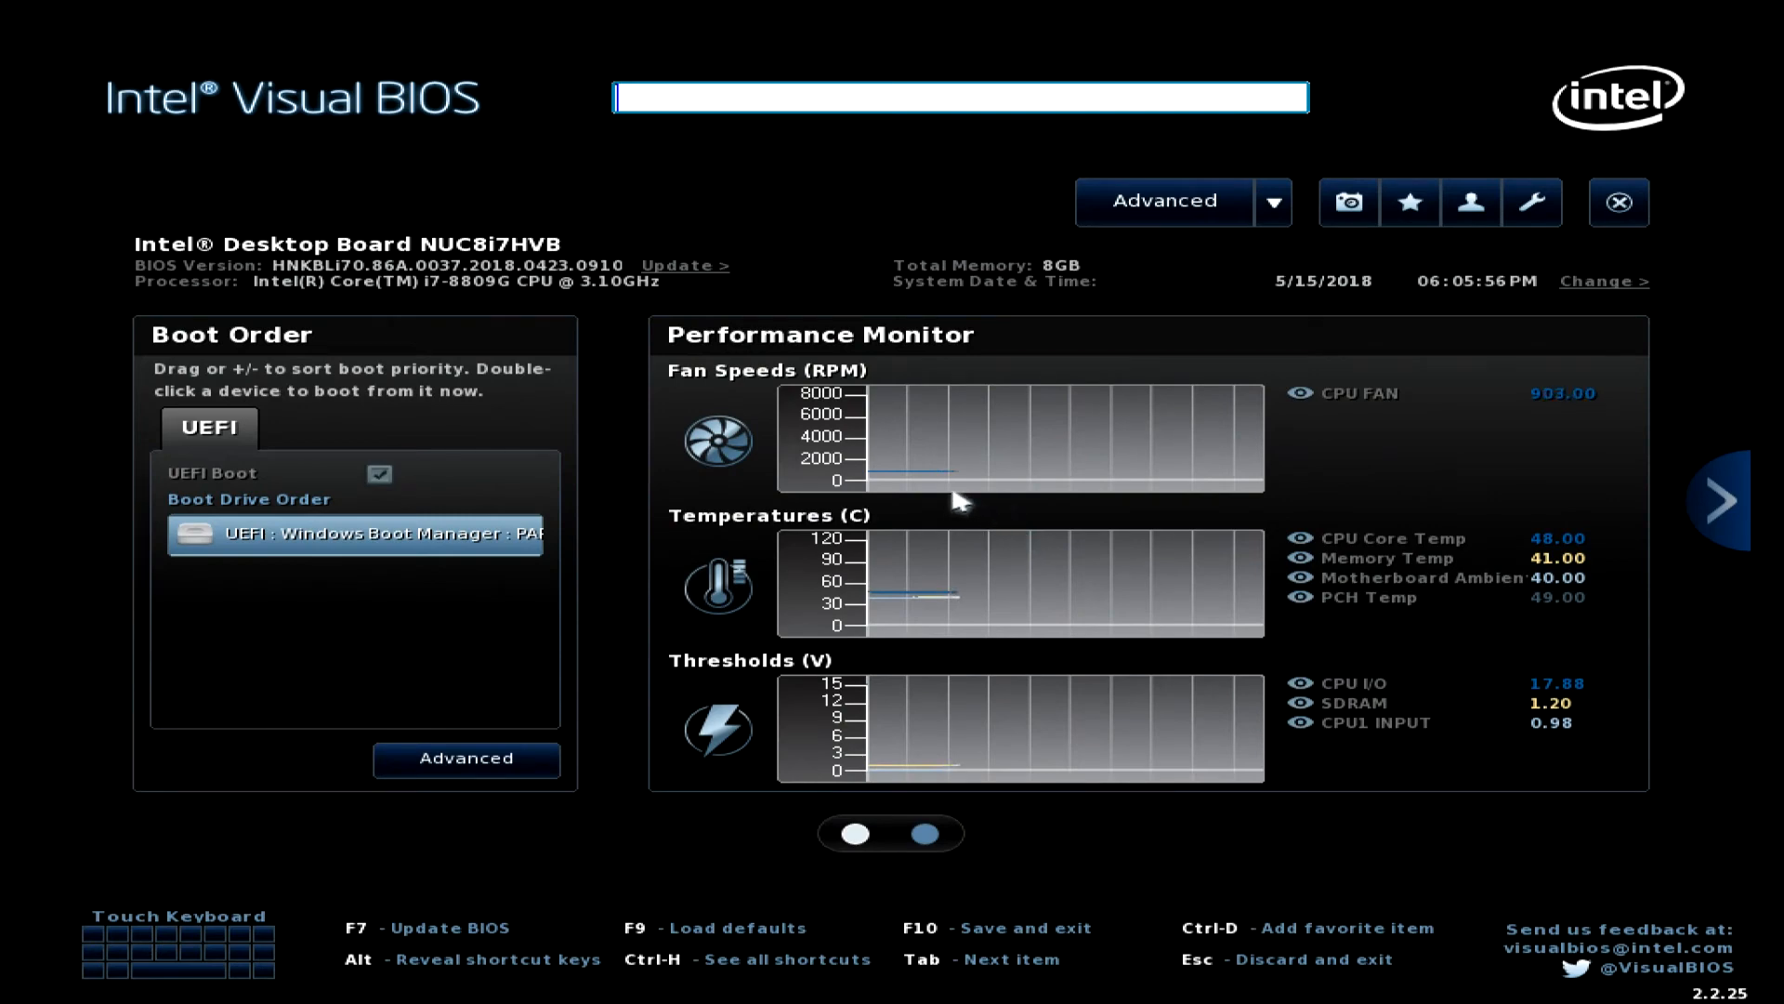
Go from the home overview through Main to the Devices USB page.
click(1165, 202)
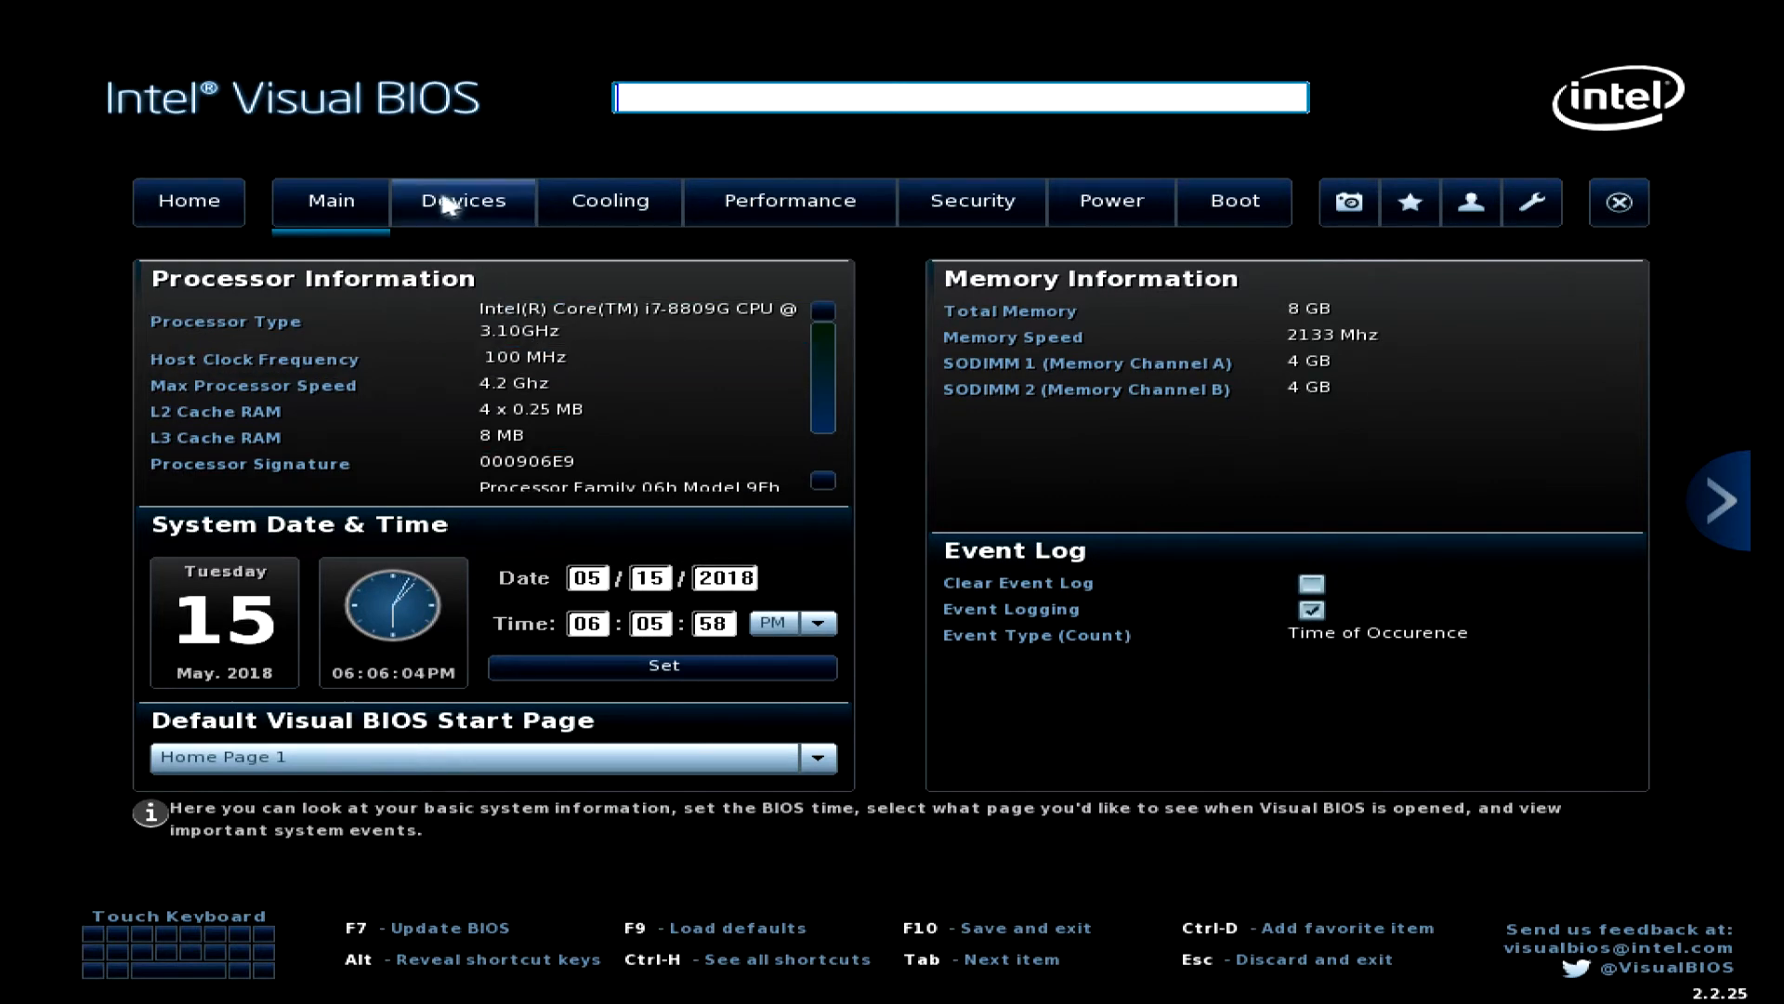
click(462, 200)
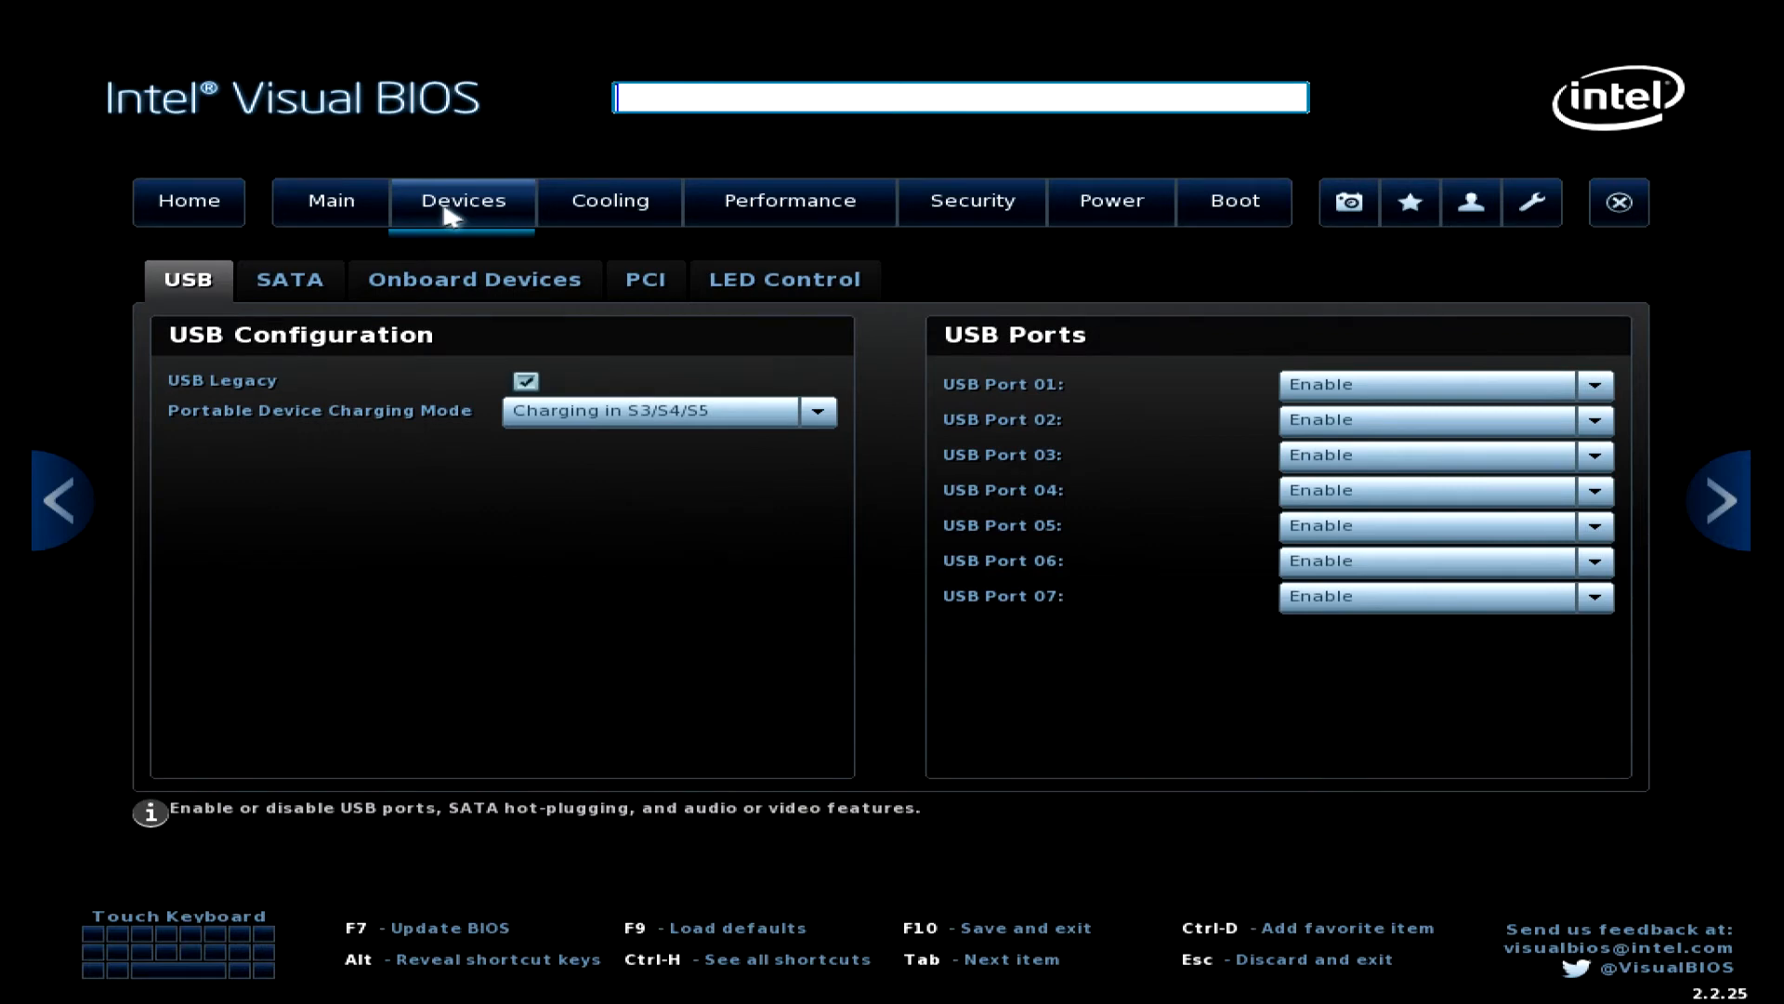
View the SATA, Onboard Devices, PCI and LED Control device pages in turn.
click(289, 279)
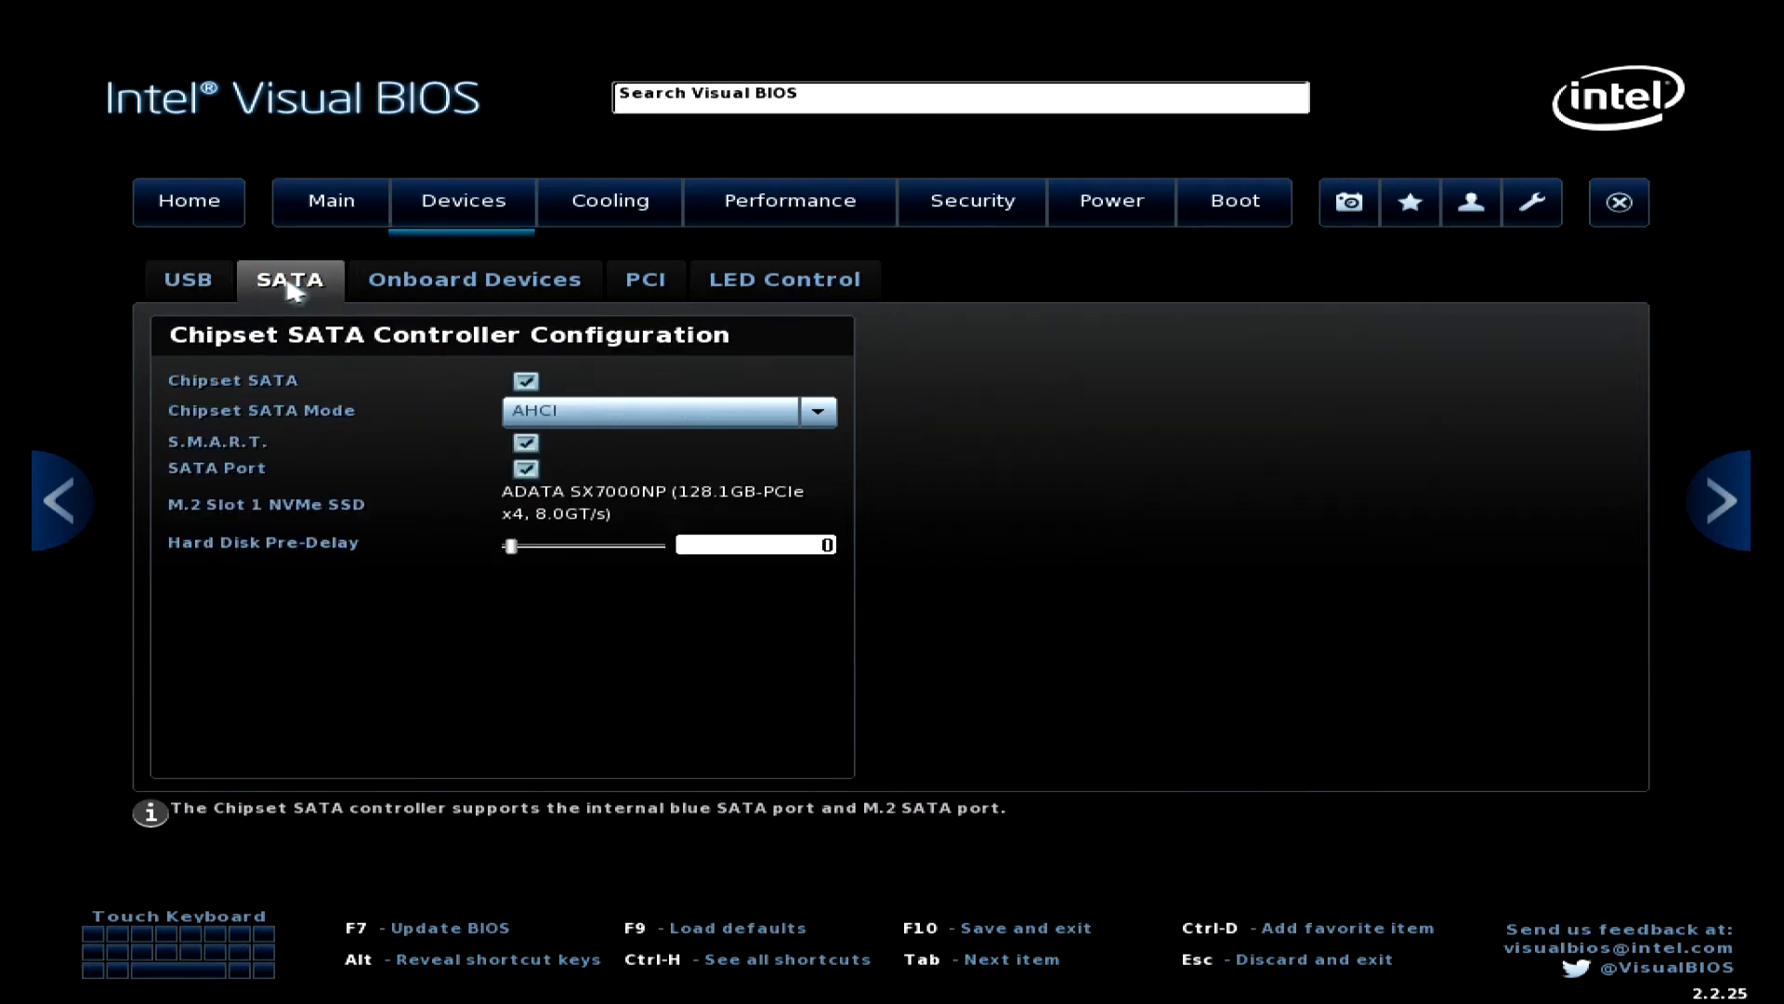
mouse_move(411, 299)
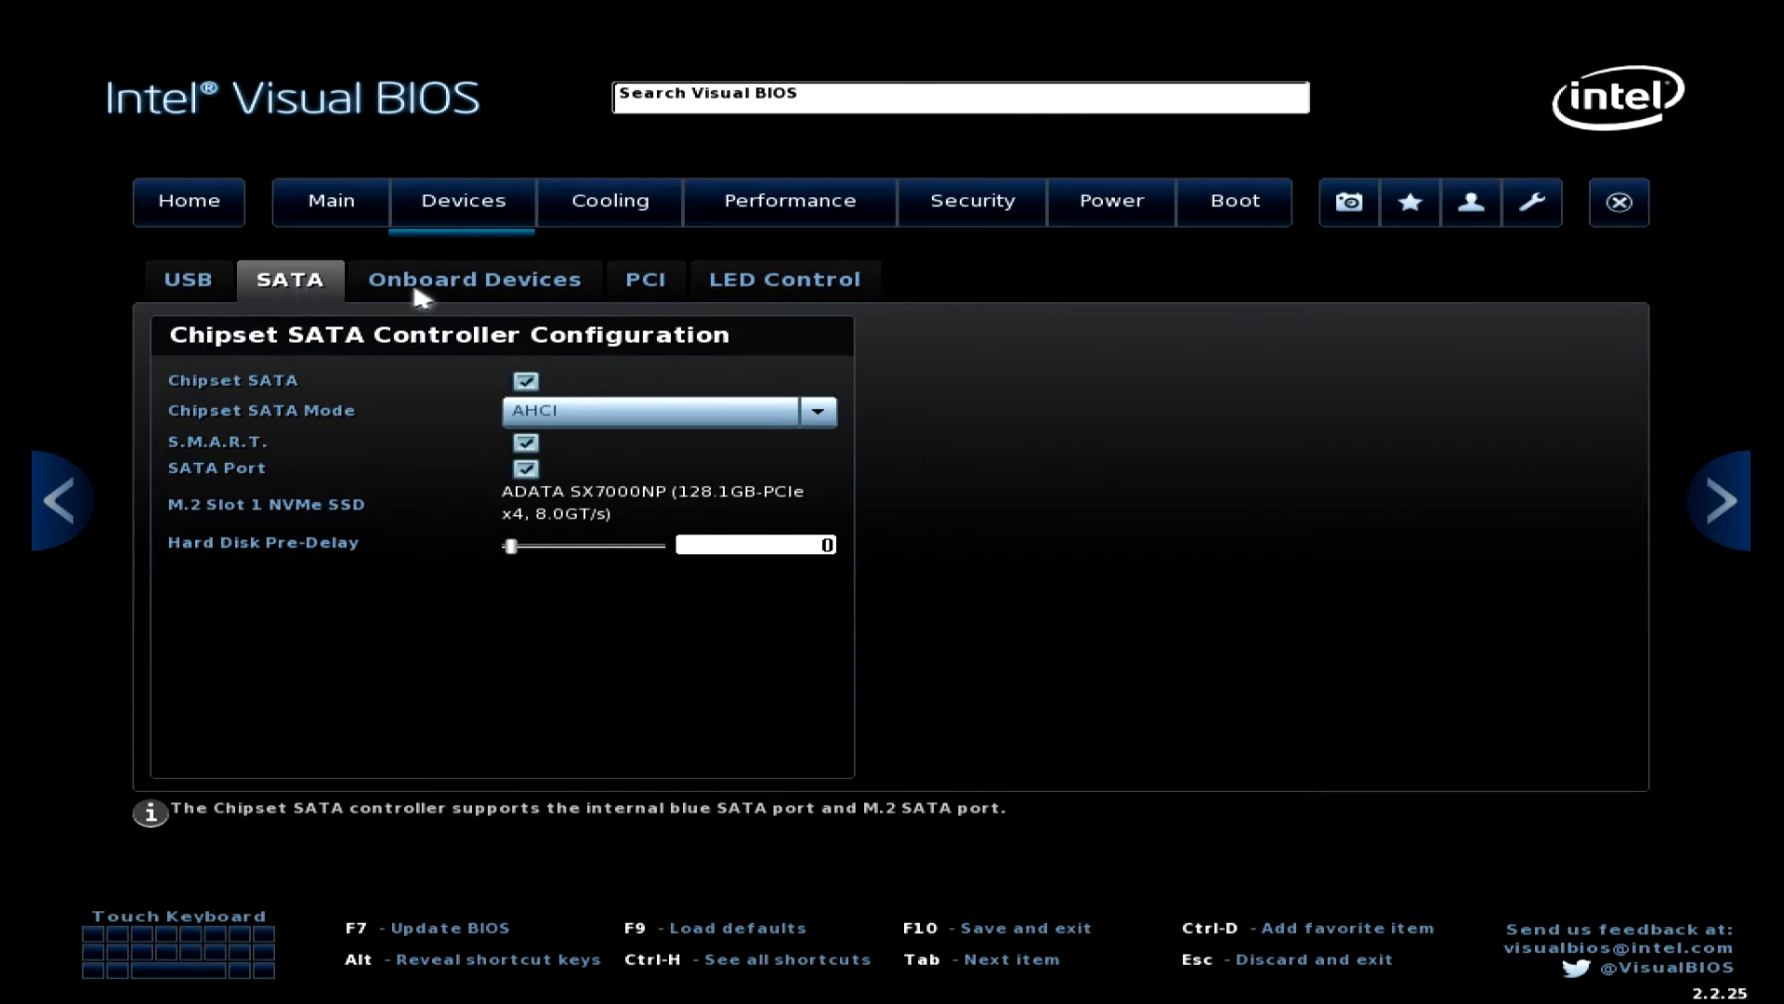
click(473, 279)
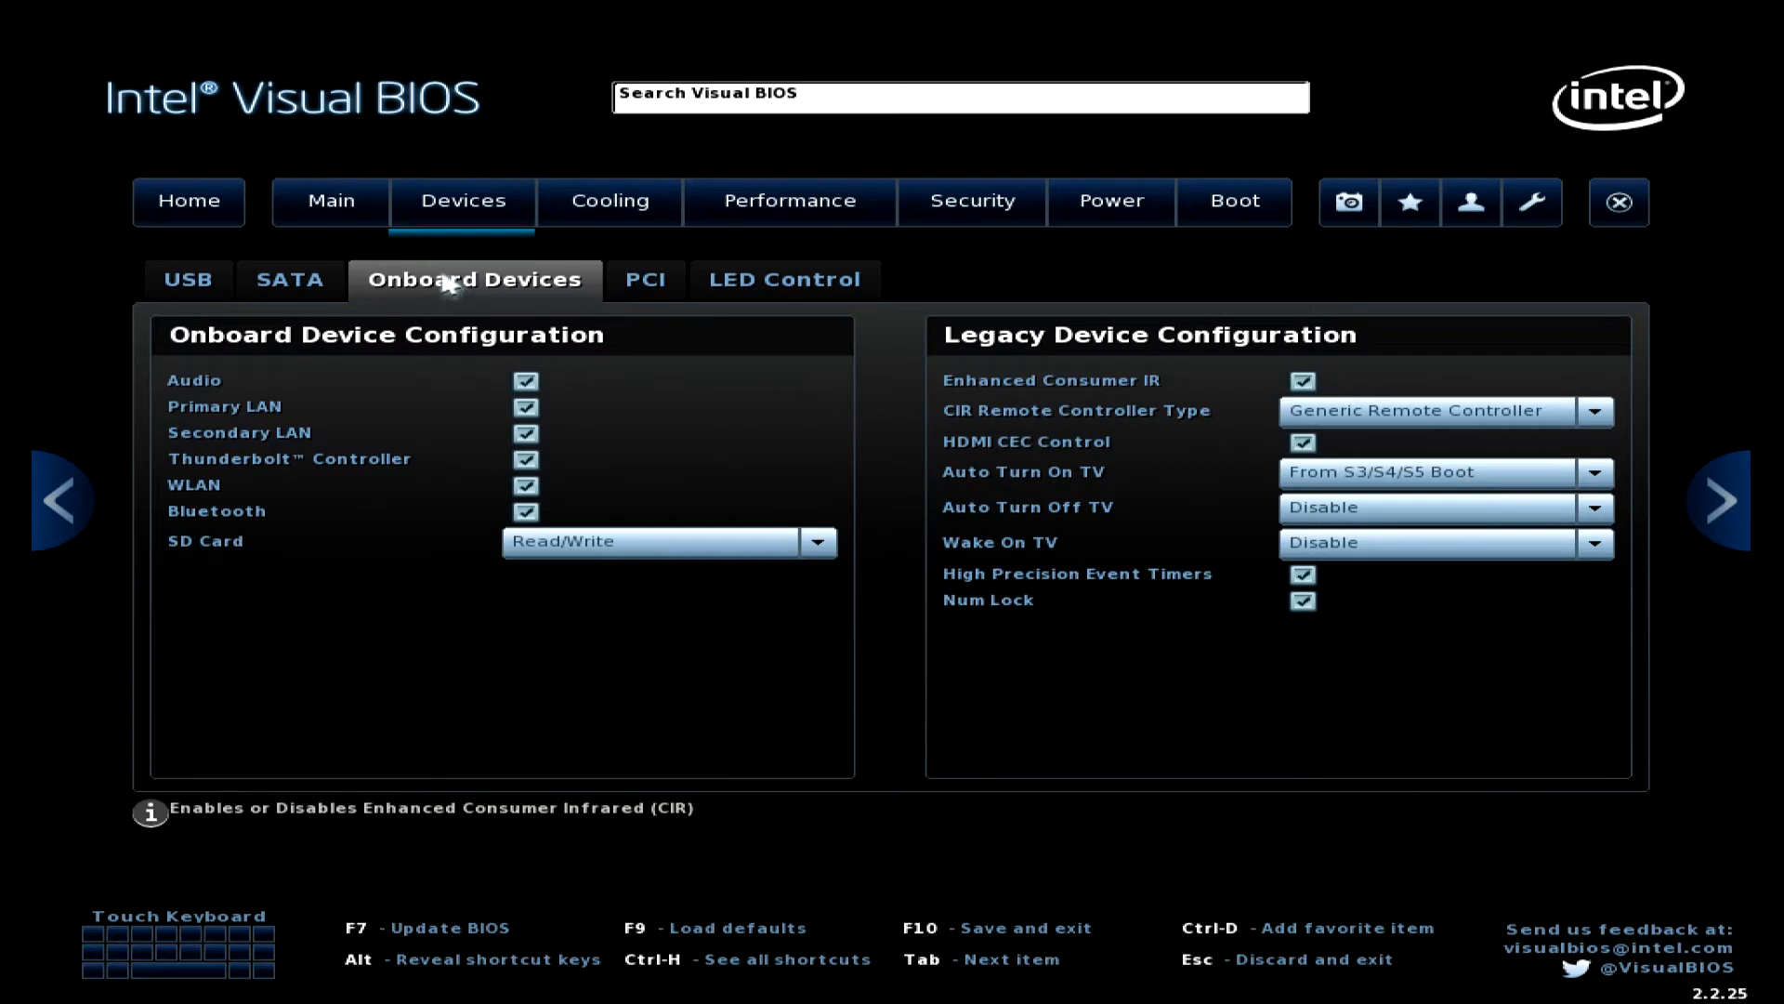
mouse_move(658, 318)
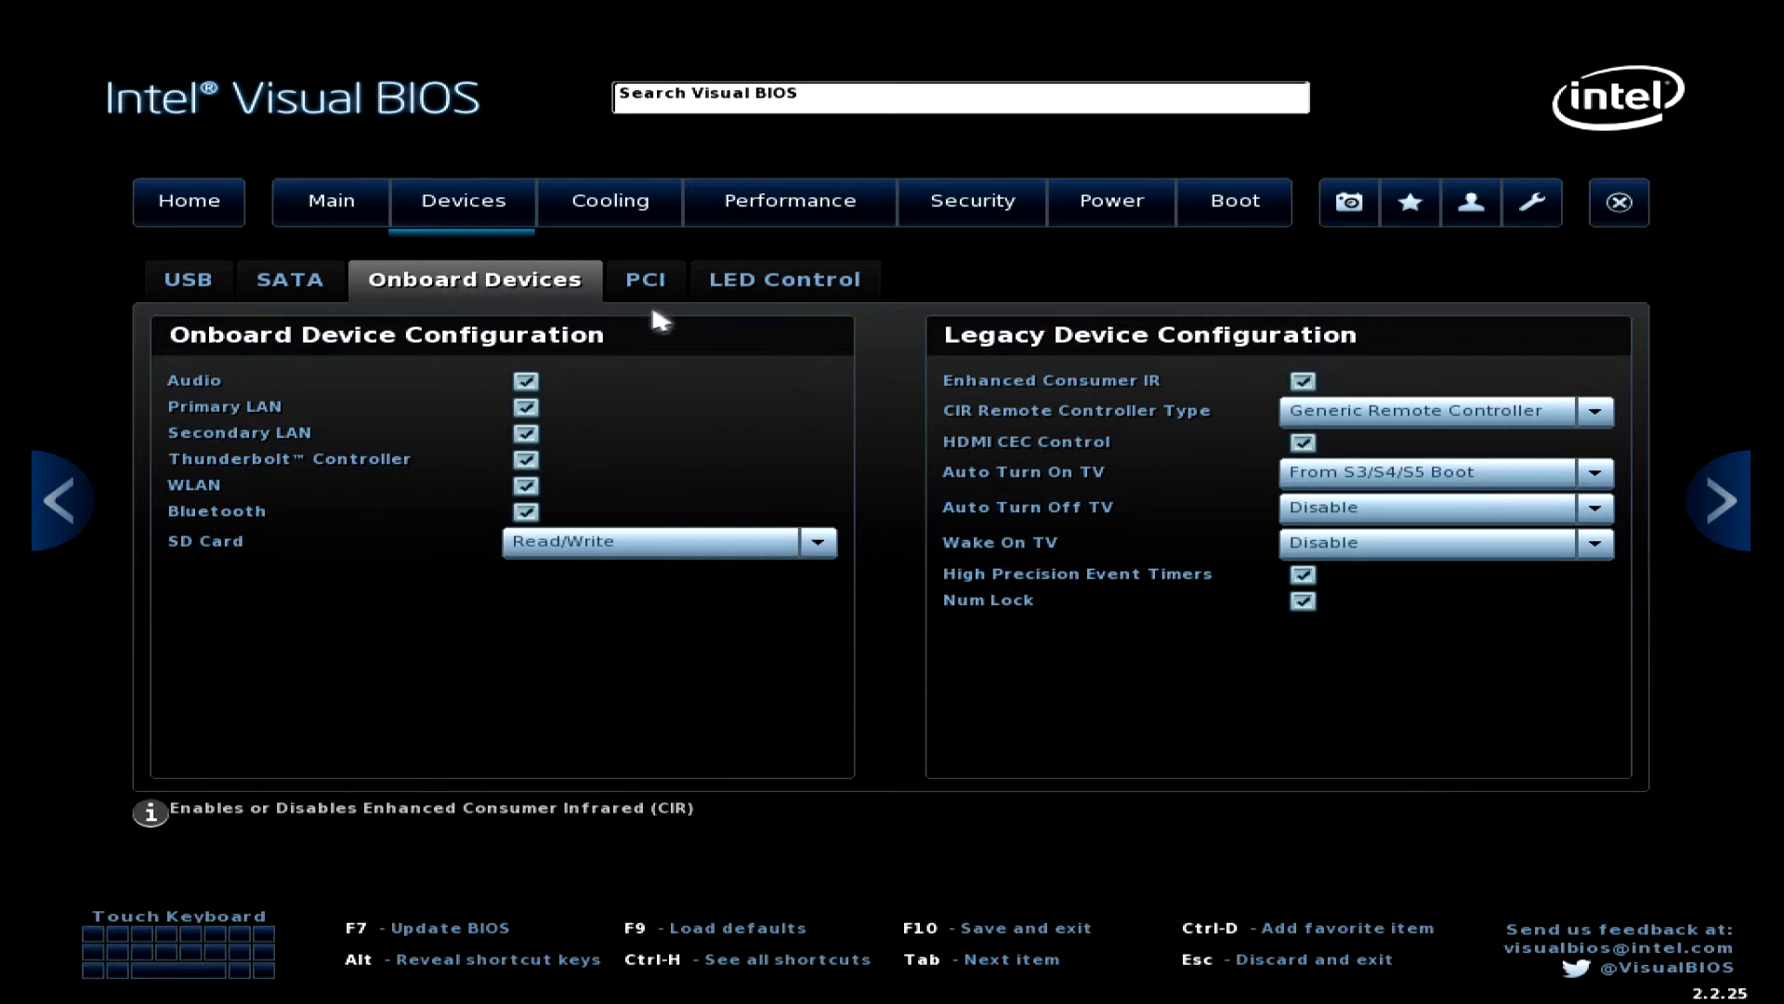
click(645, 279)
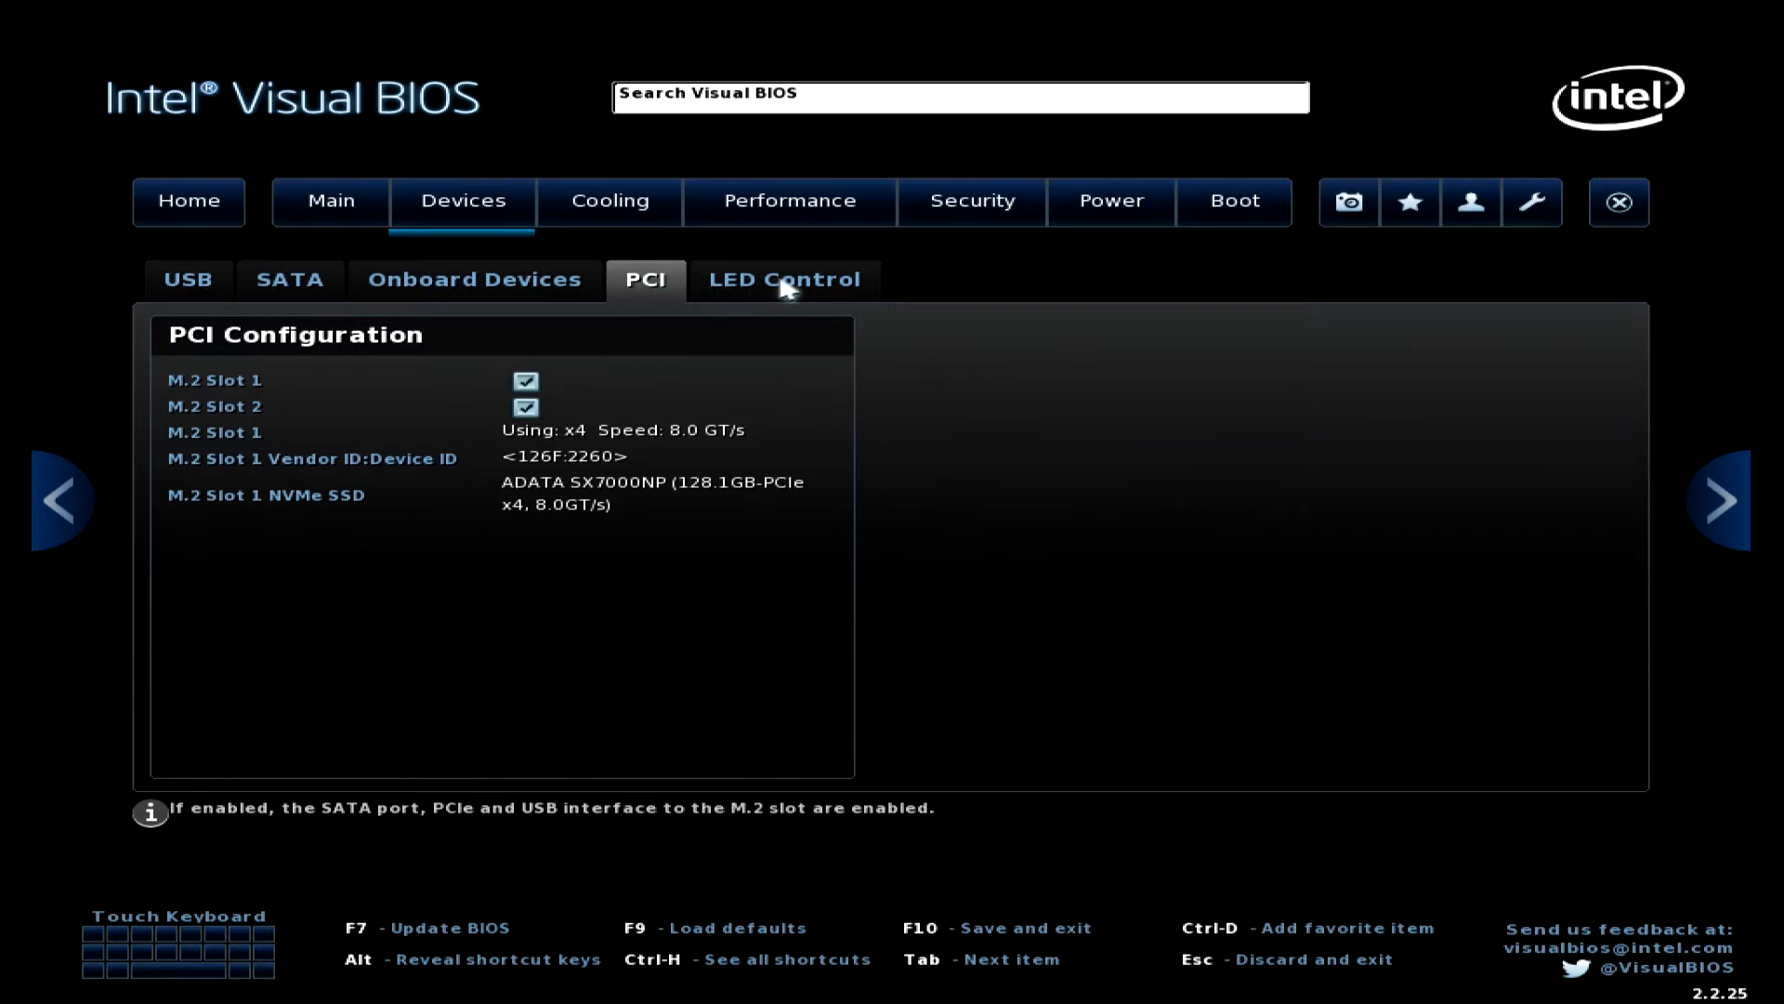
click(782, 279)
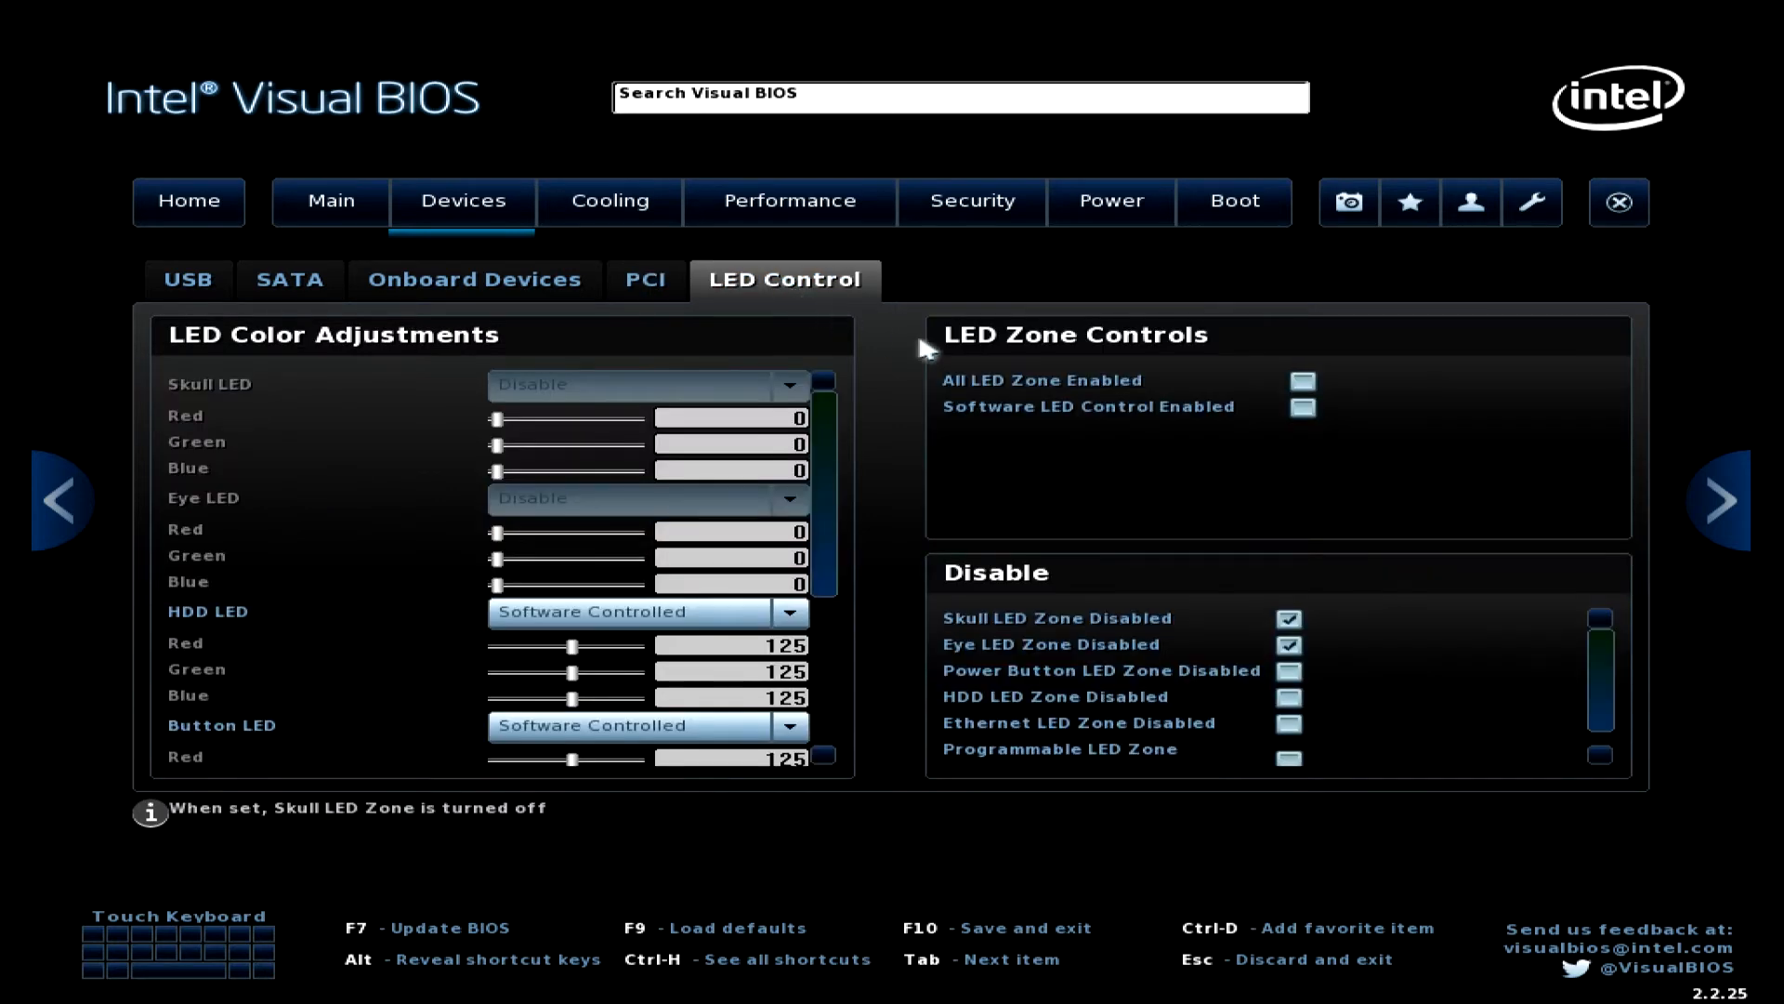
click(1288, 645)
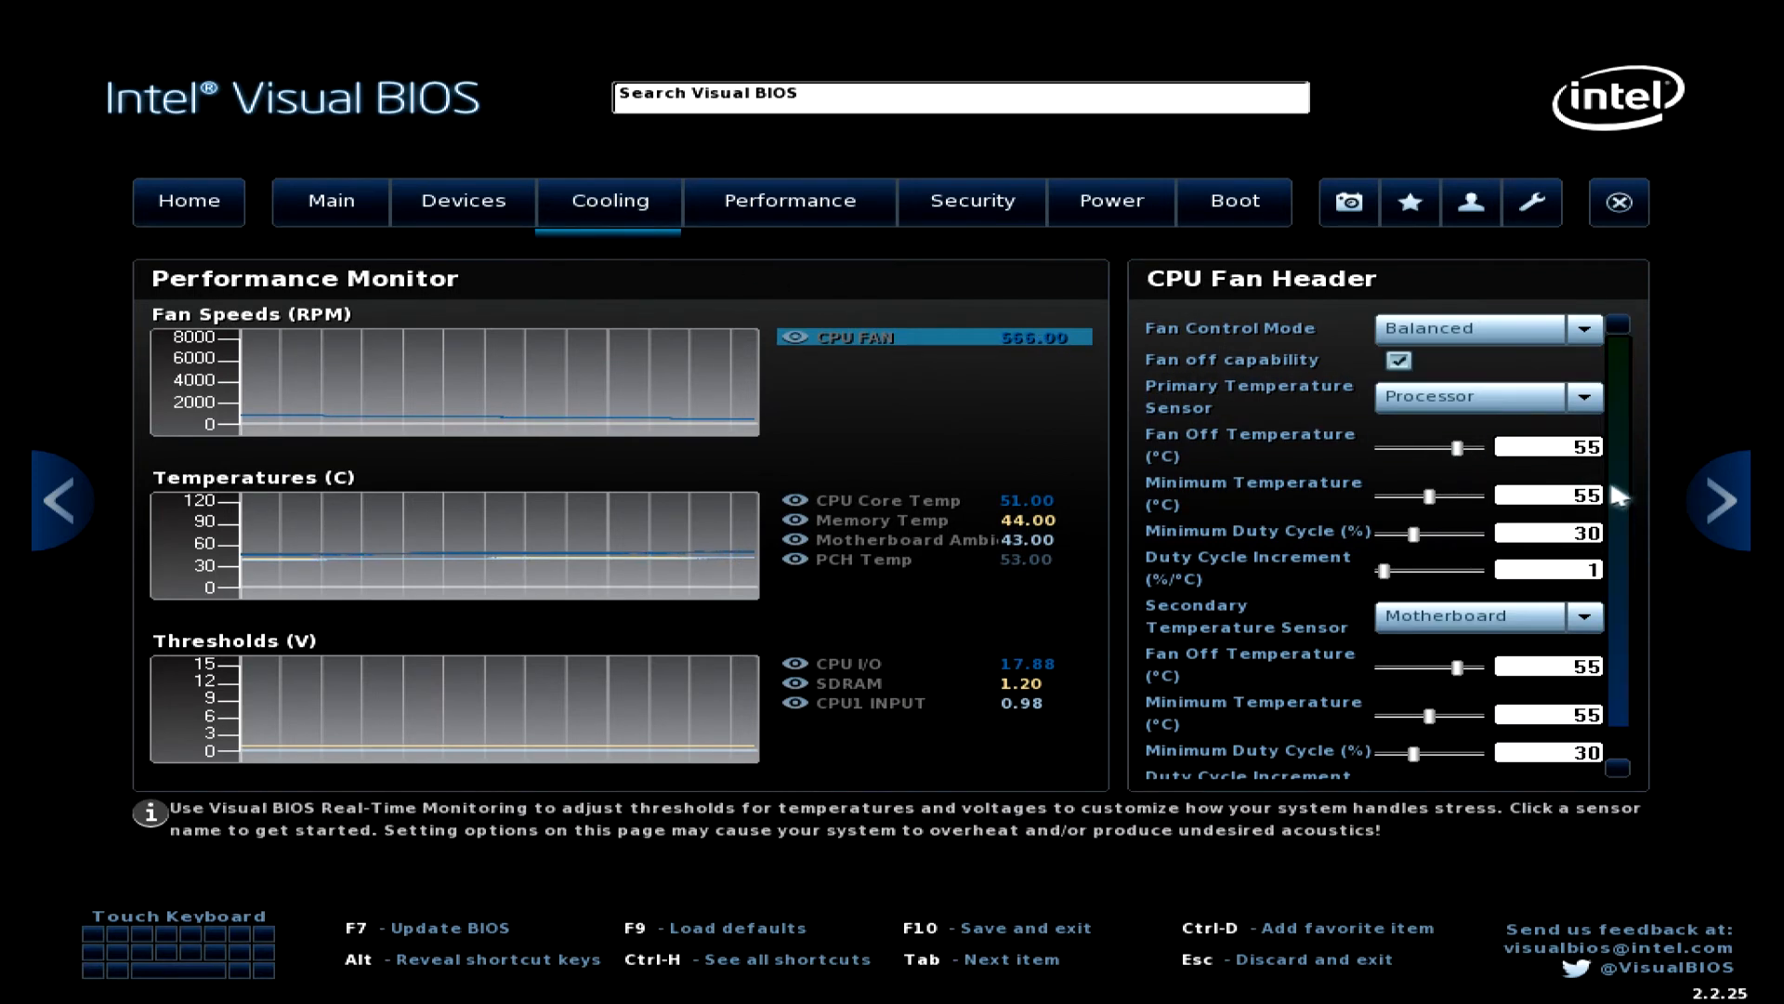
Read the CPU fan Duty Cycle Increment help, then view Performance > Processor.
scroll(down, 3)
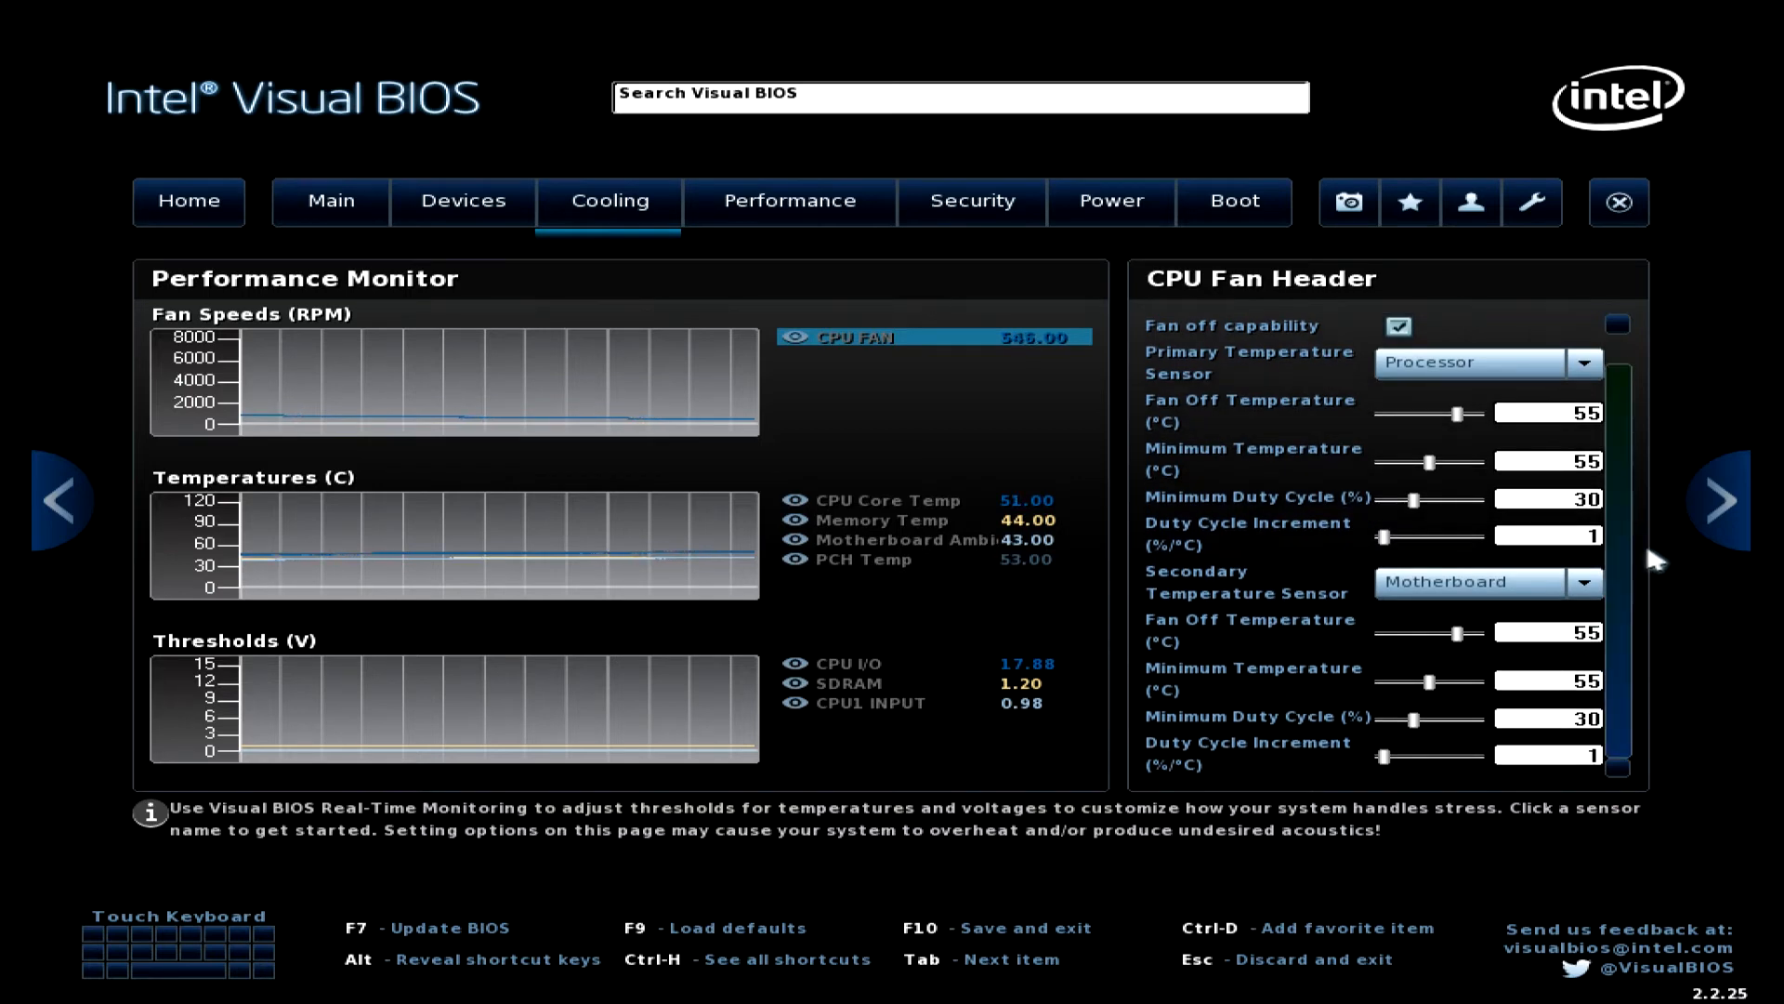
click(1541, 535)
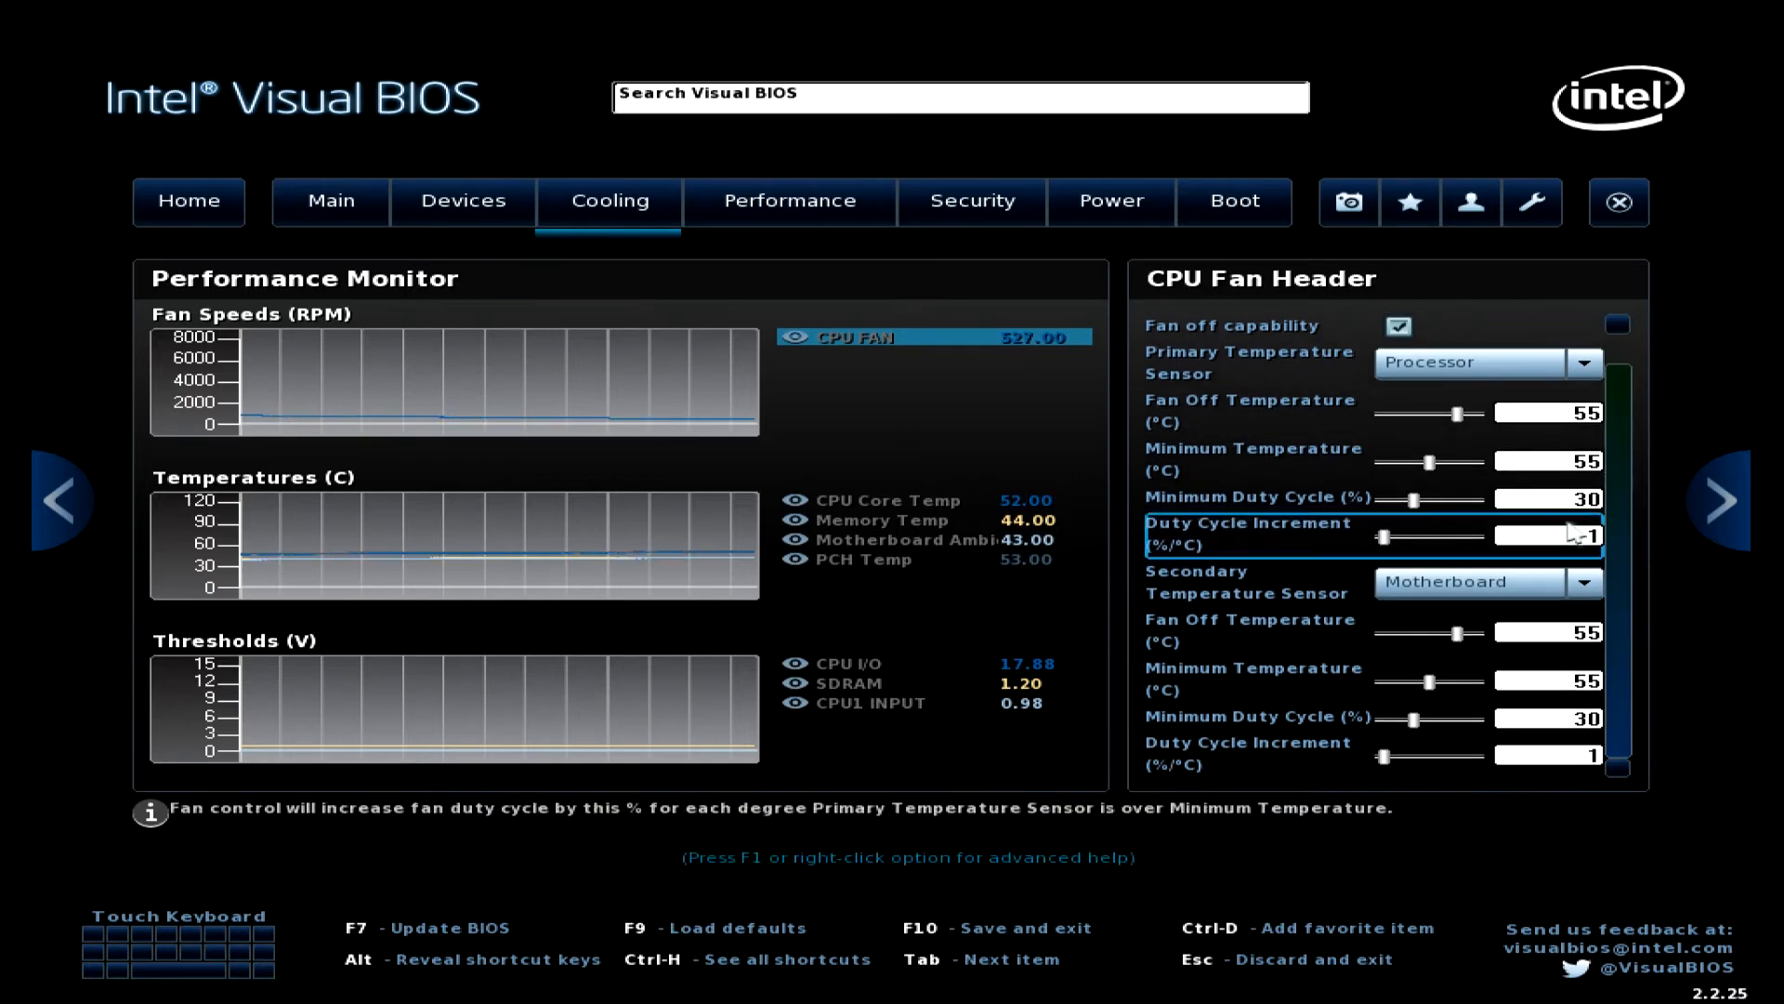
click(788, 201)
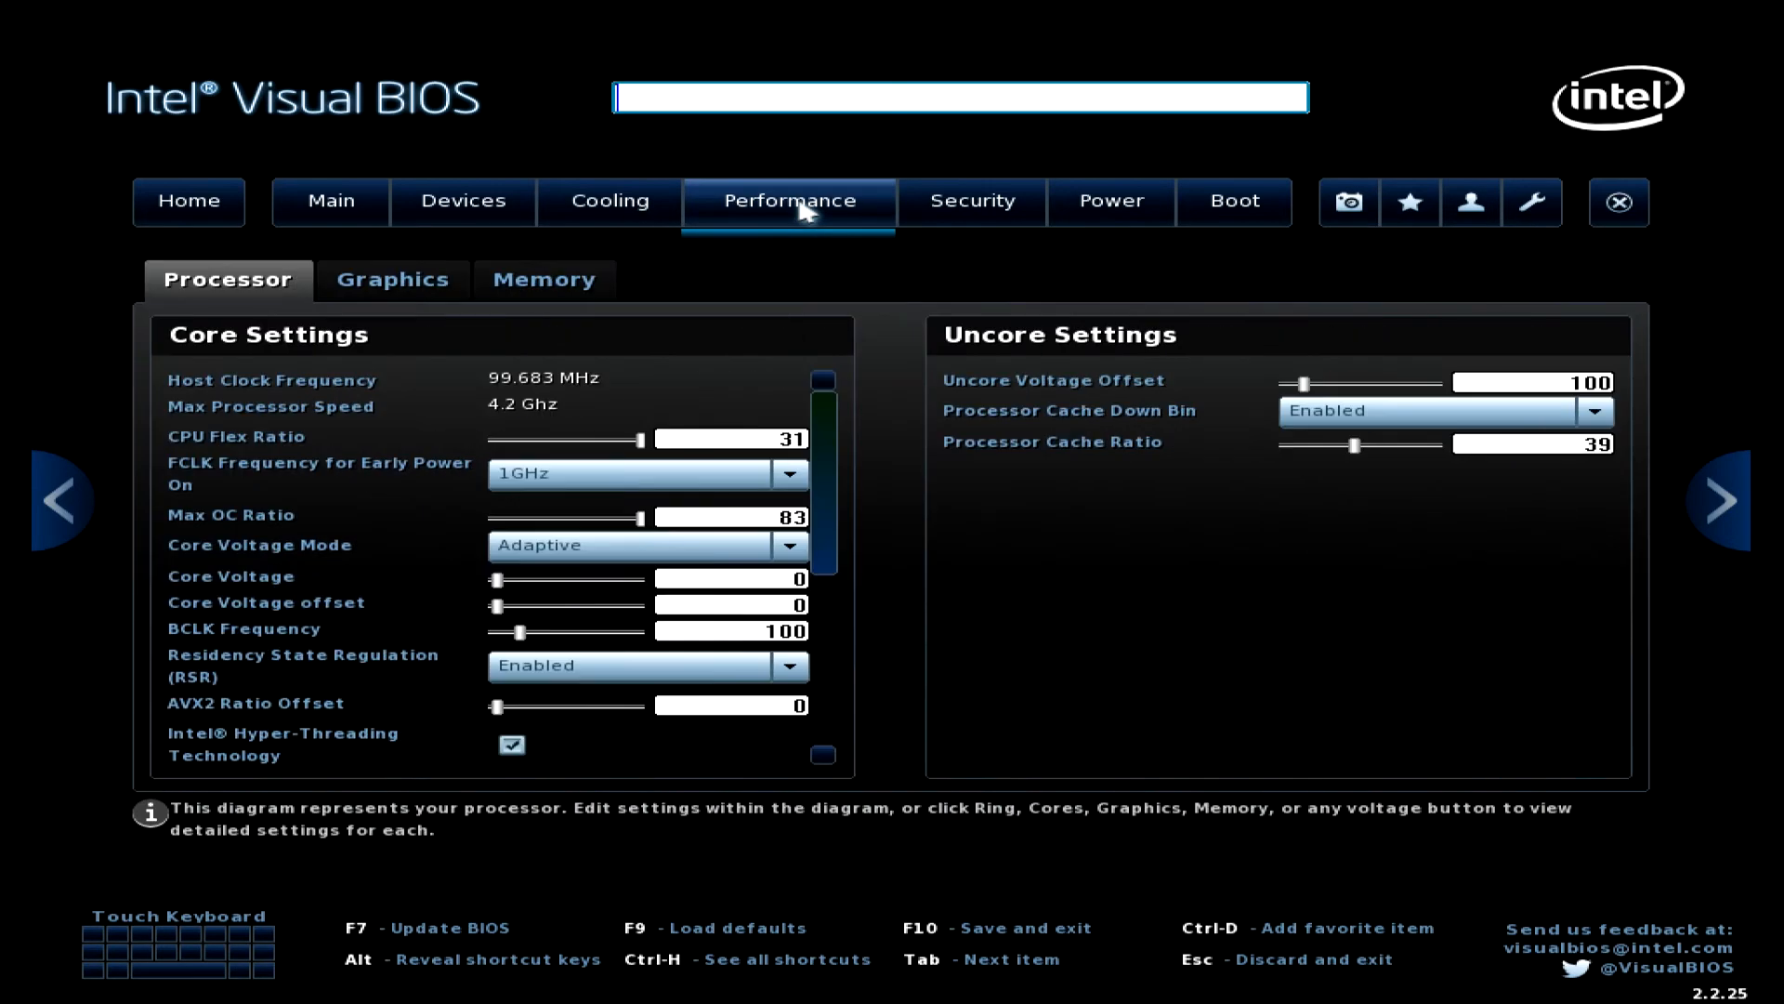
mouse_move(815, 227)
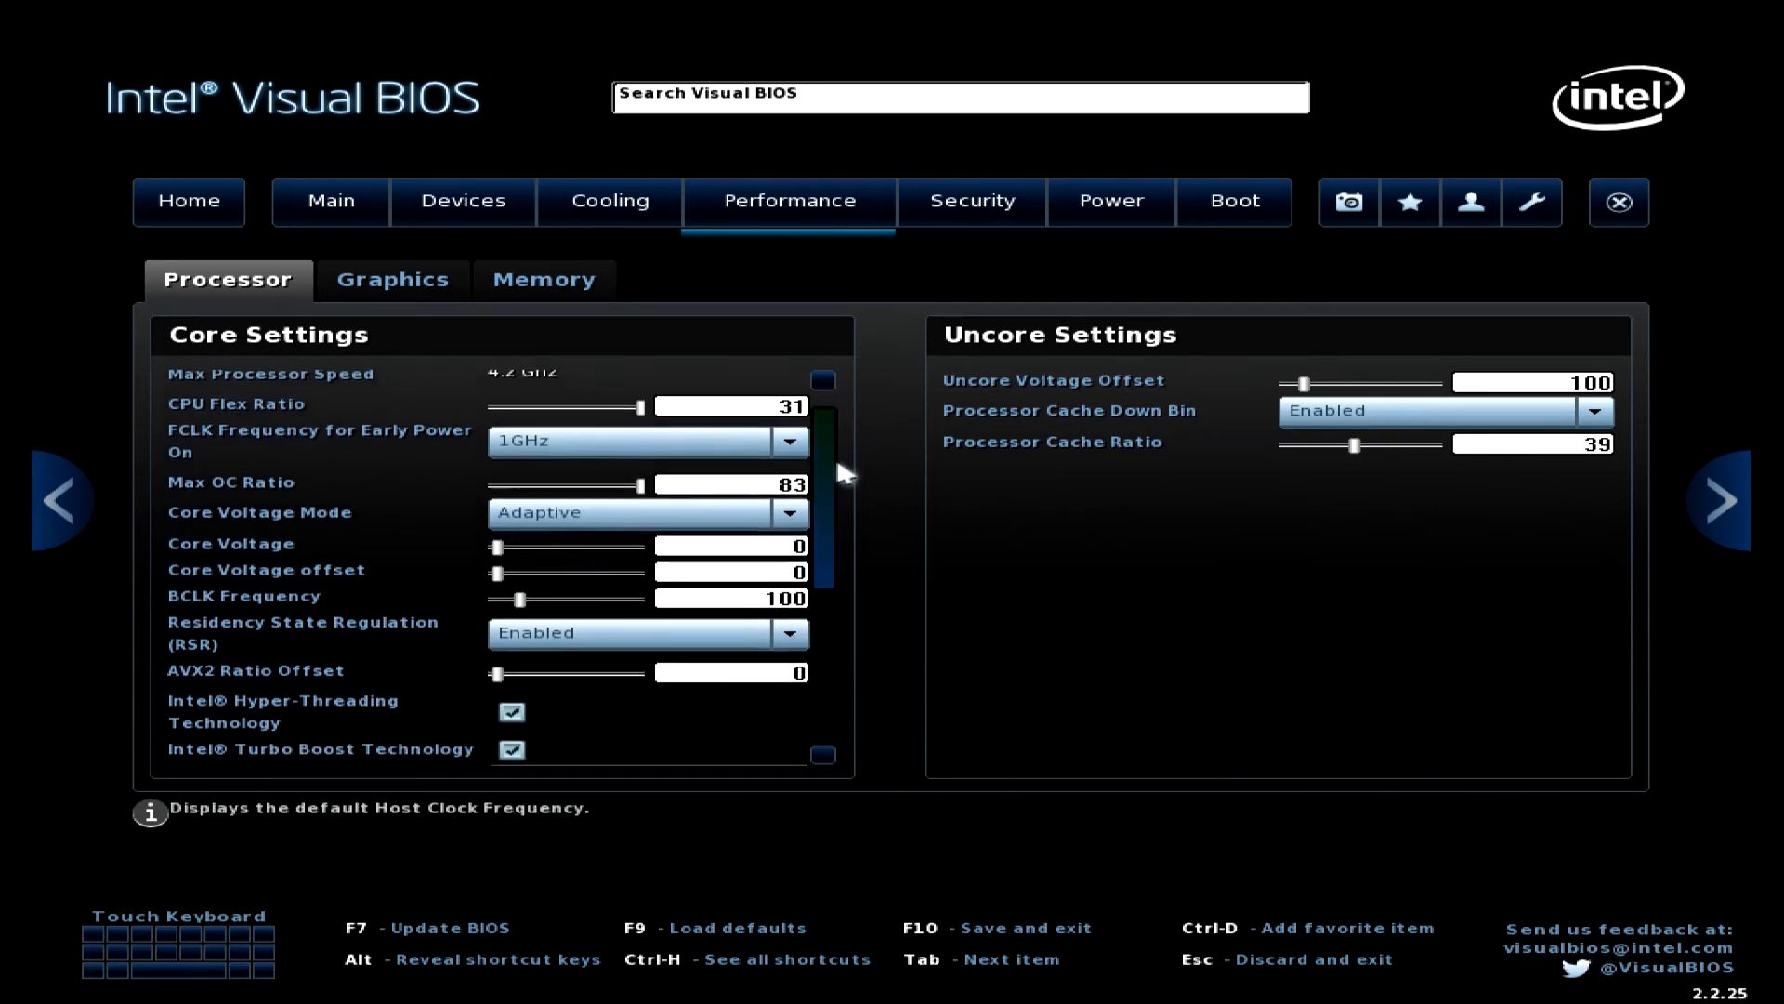
Review the turbo ratio and power core settings, then view the Graphics iGD options.
scroll(down, 3)
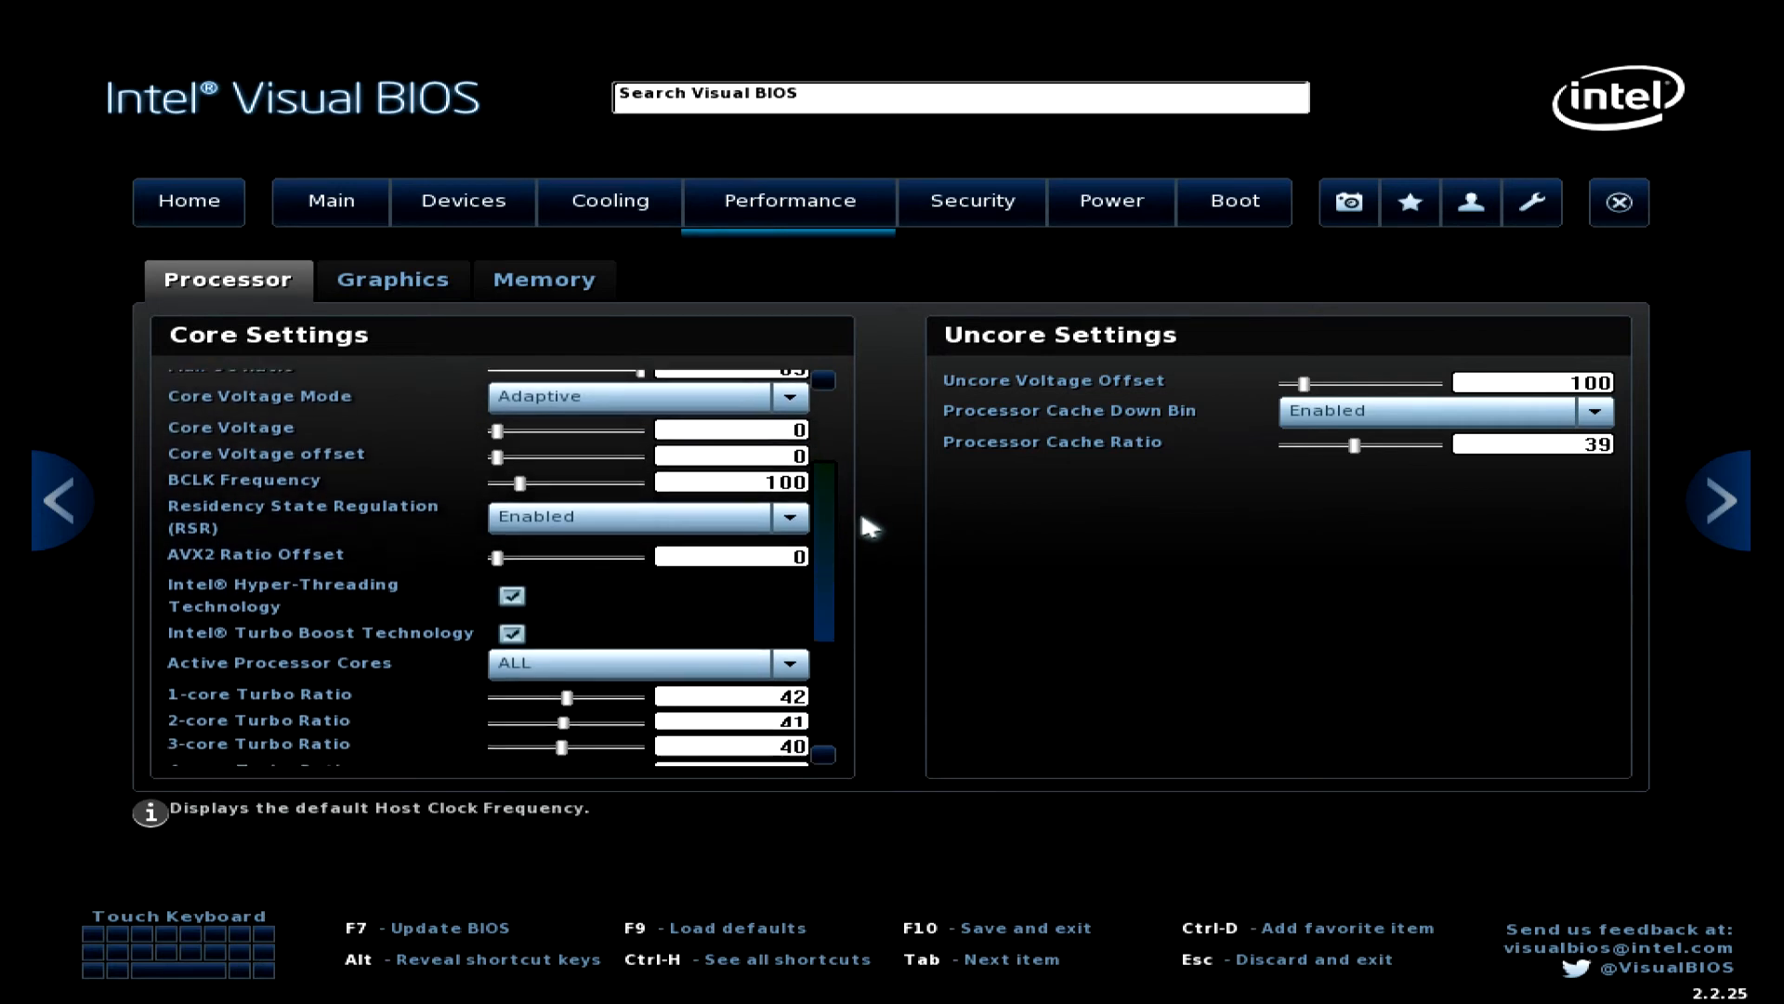
scroll(down, 3)
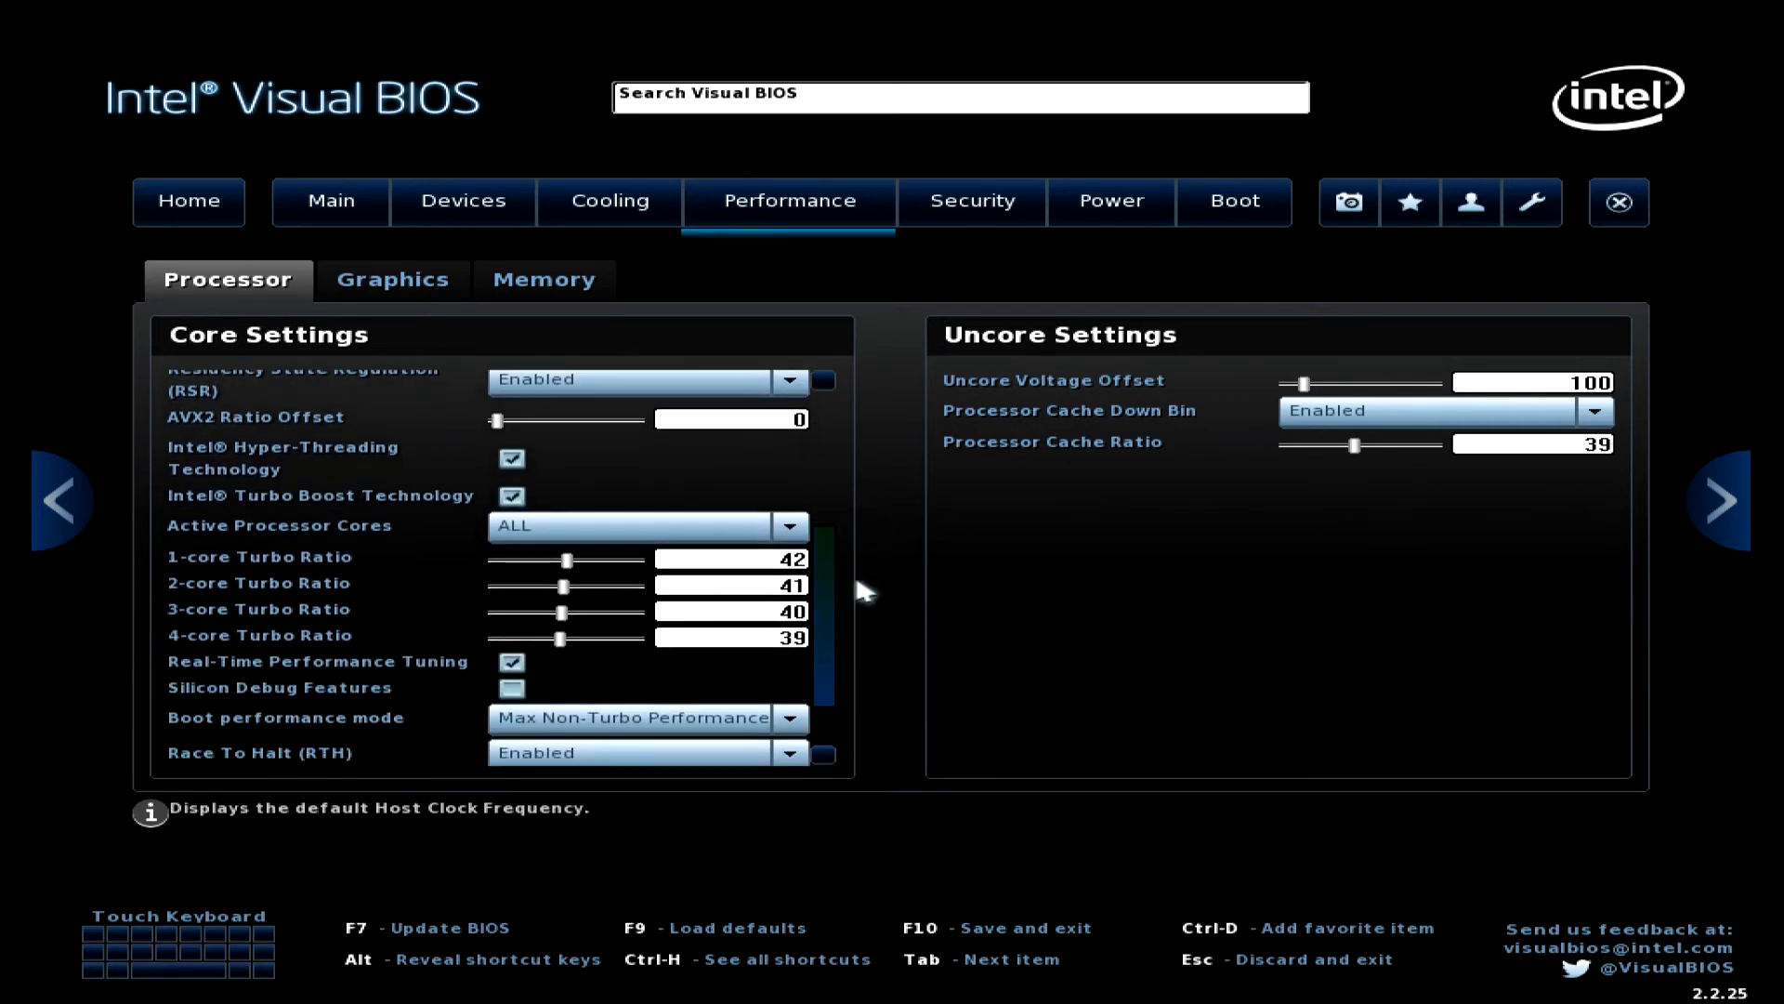
scroll(down, 3)
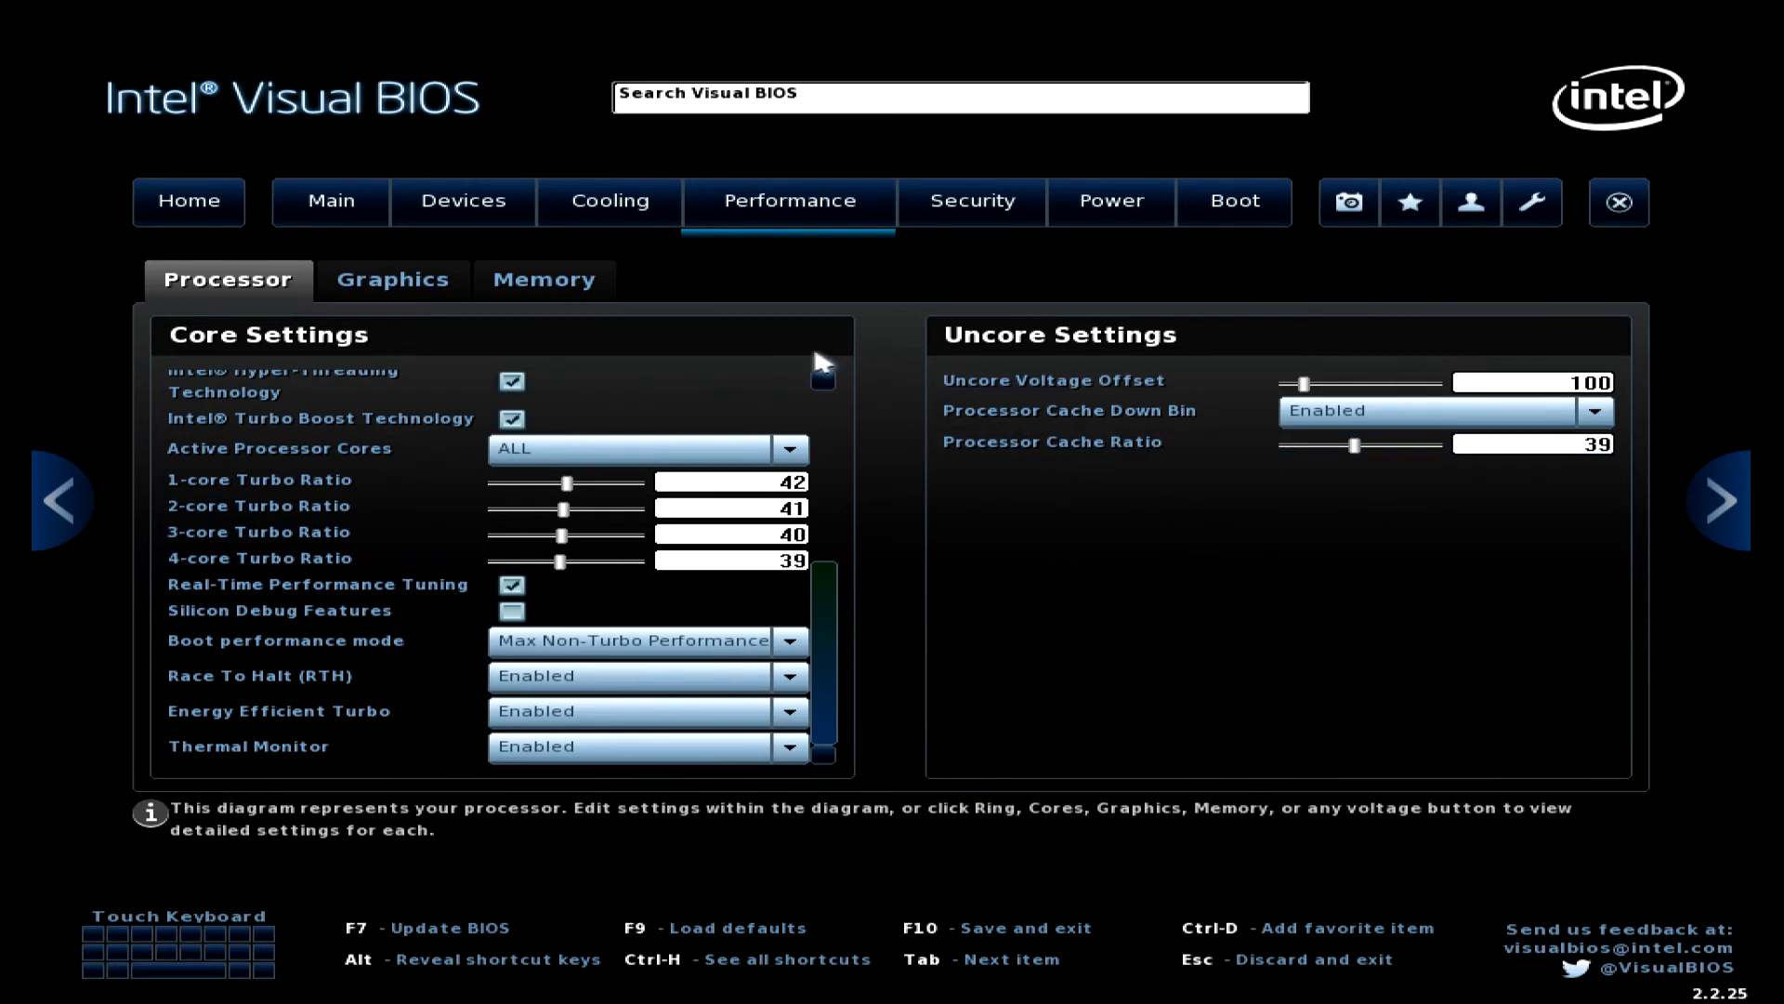
click(392, 279)
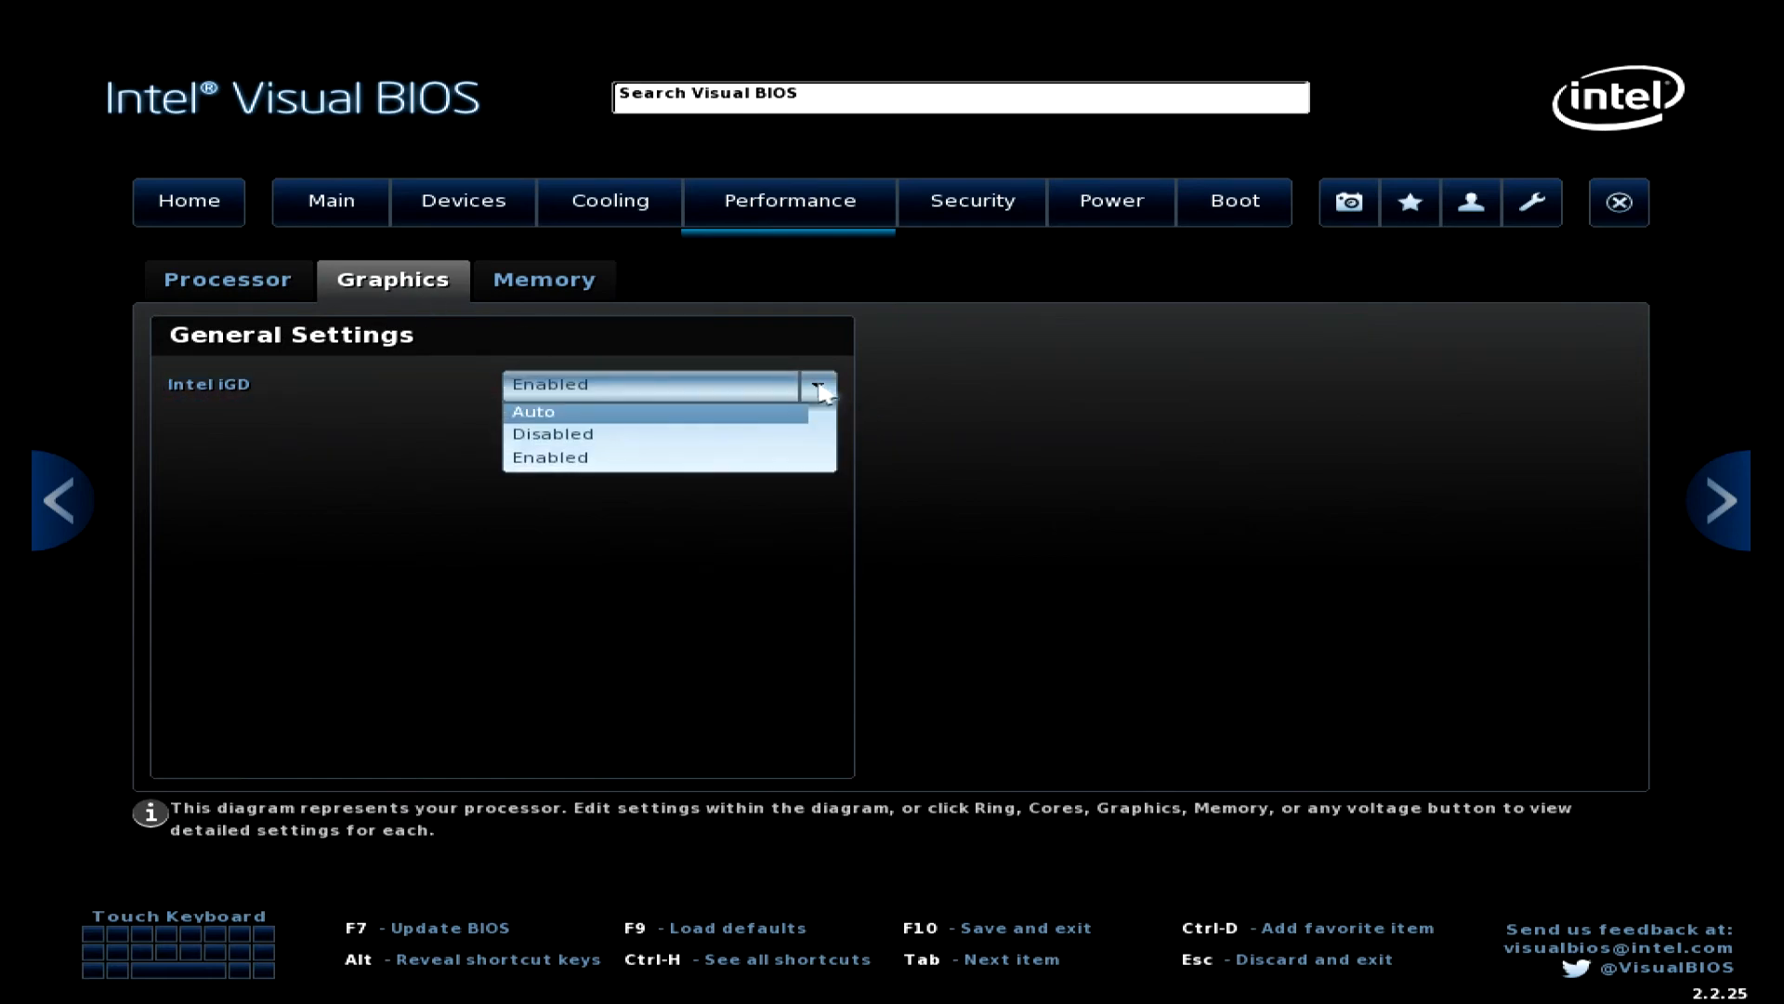
View the Memory, Security and Power pages, ending on Boot Priority.
click(546, 279)
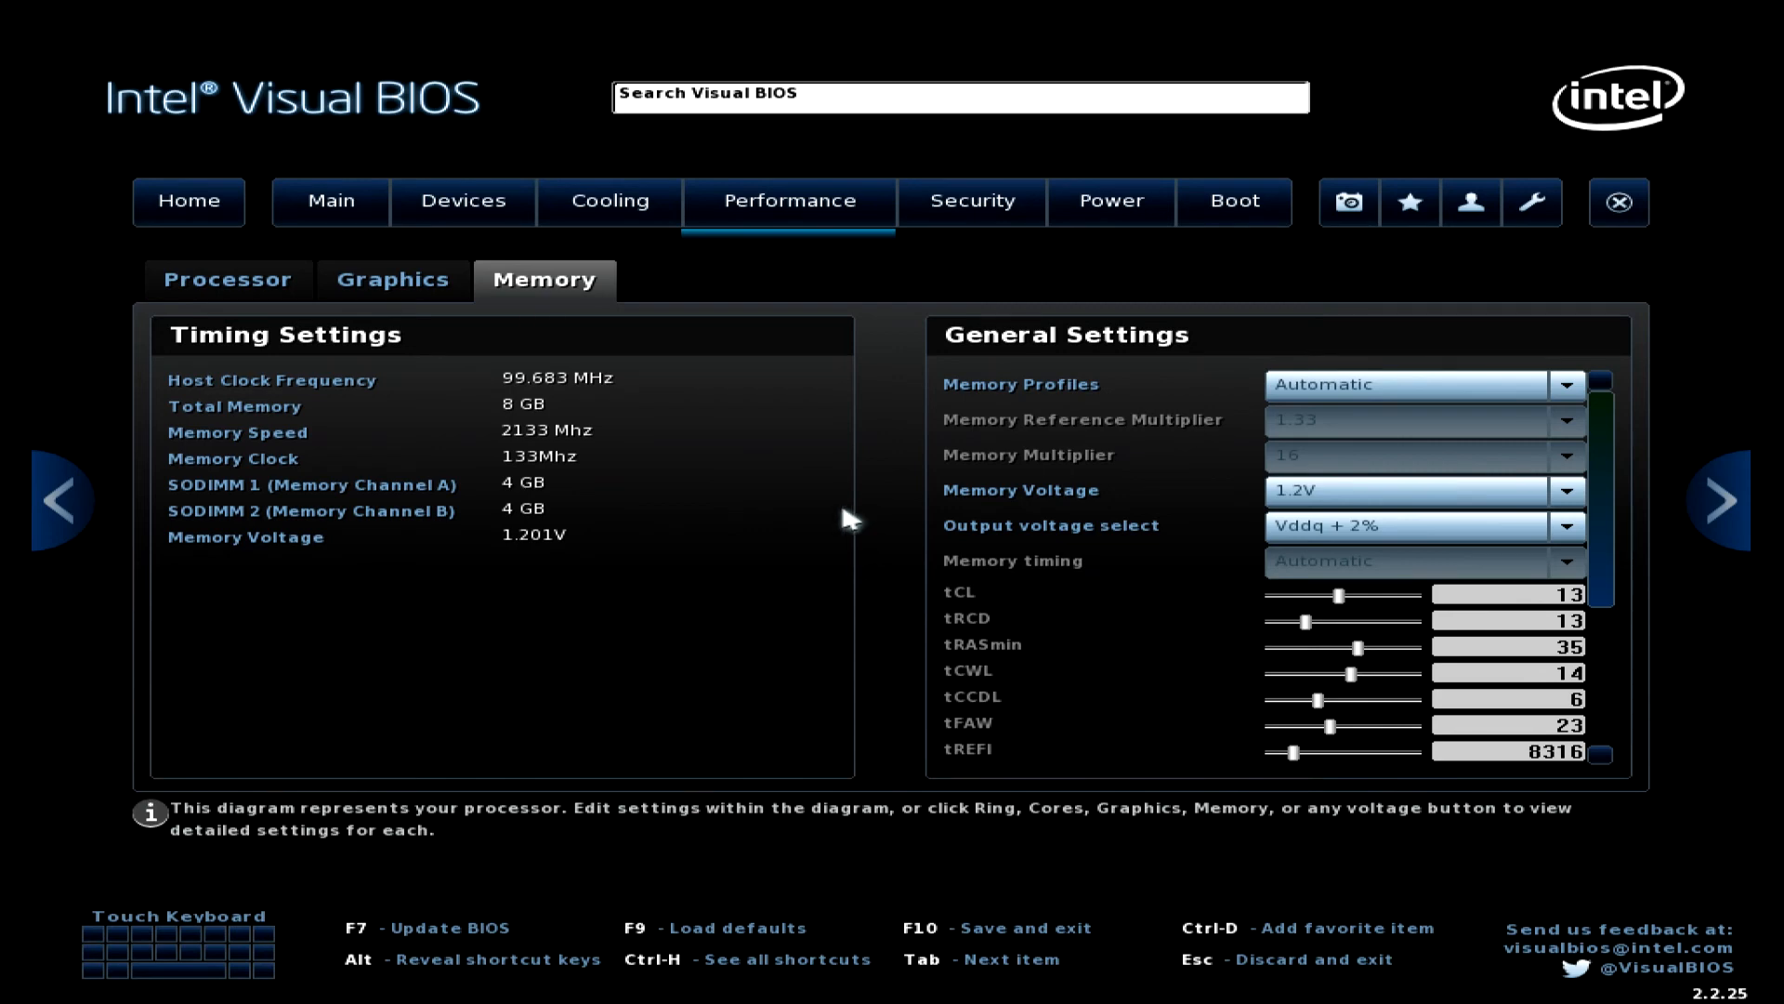
click(969, 201)
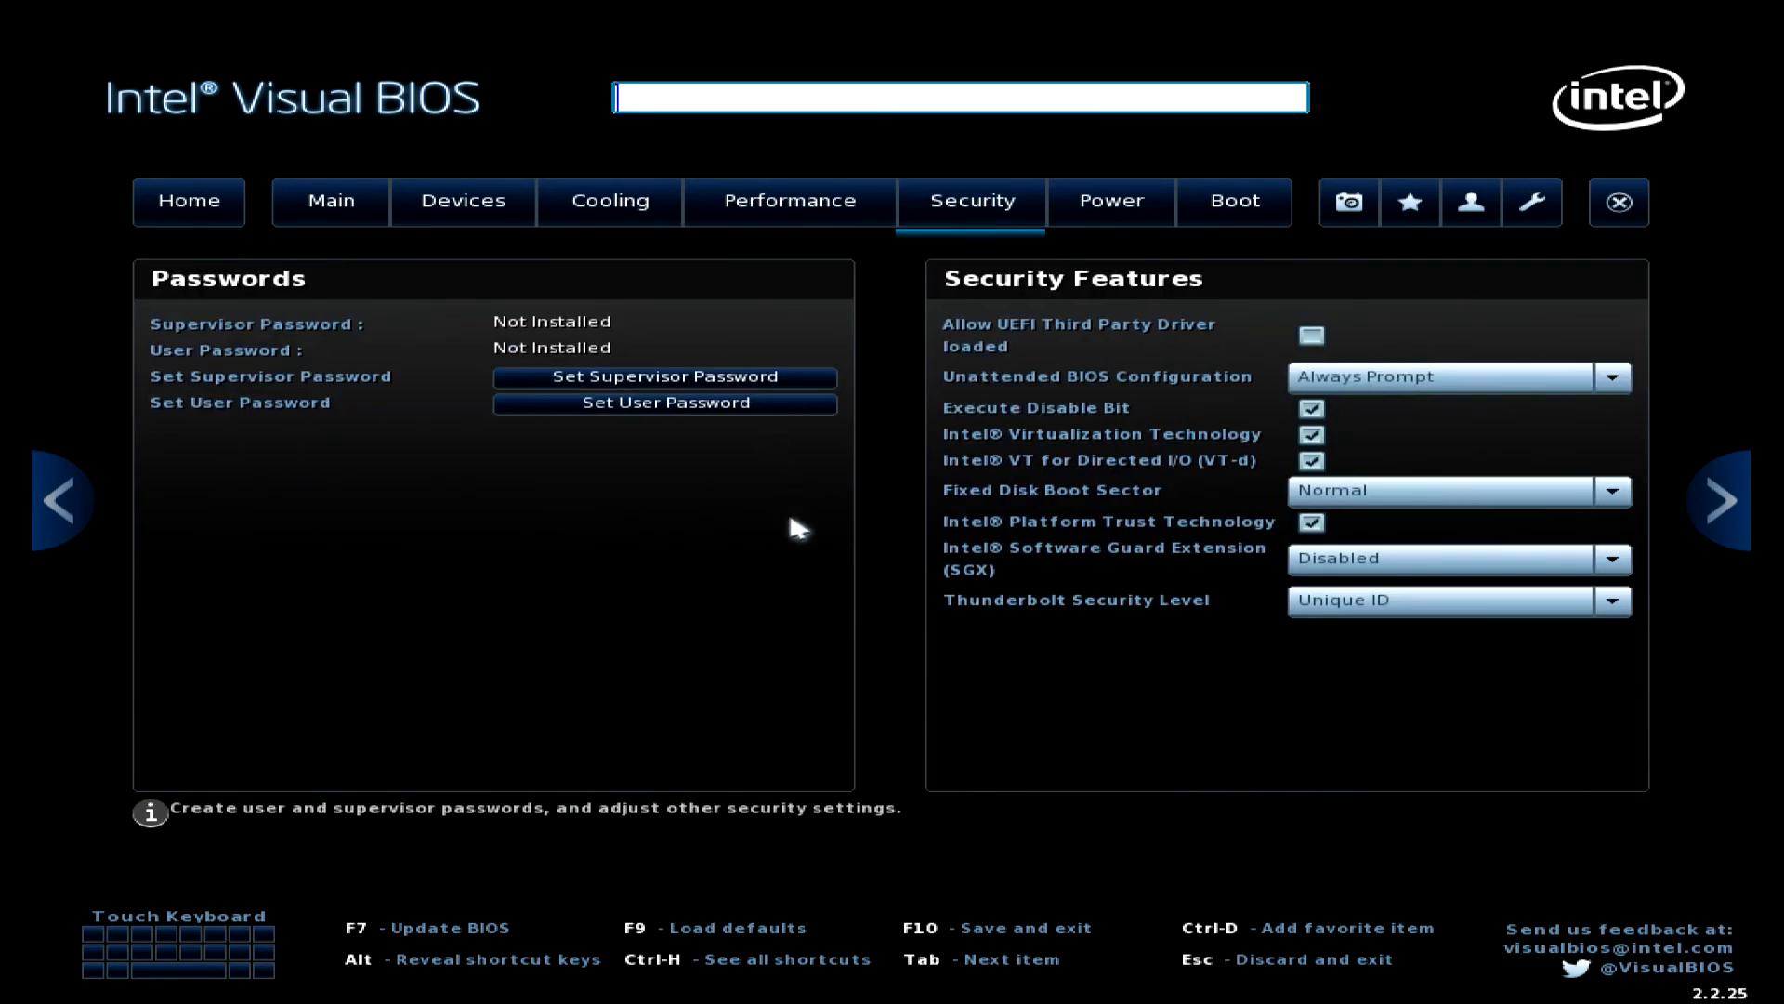
mouse_move(1109, 200)
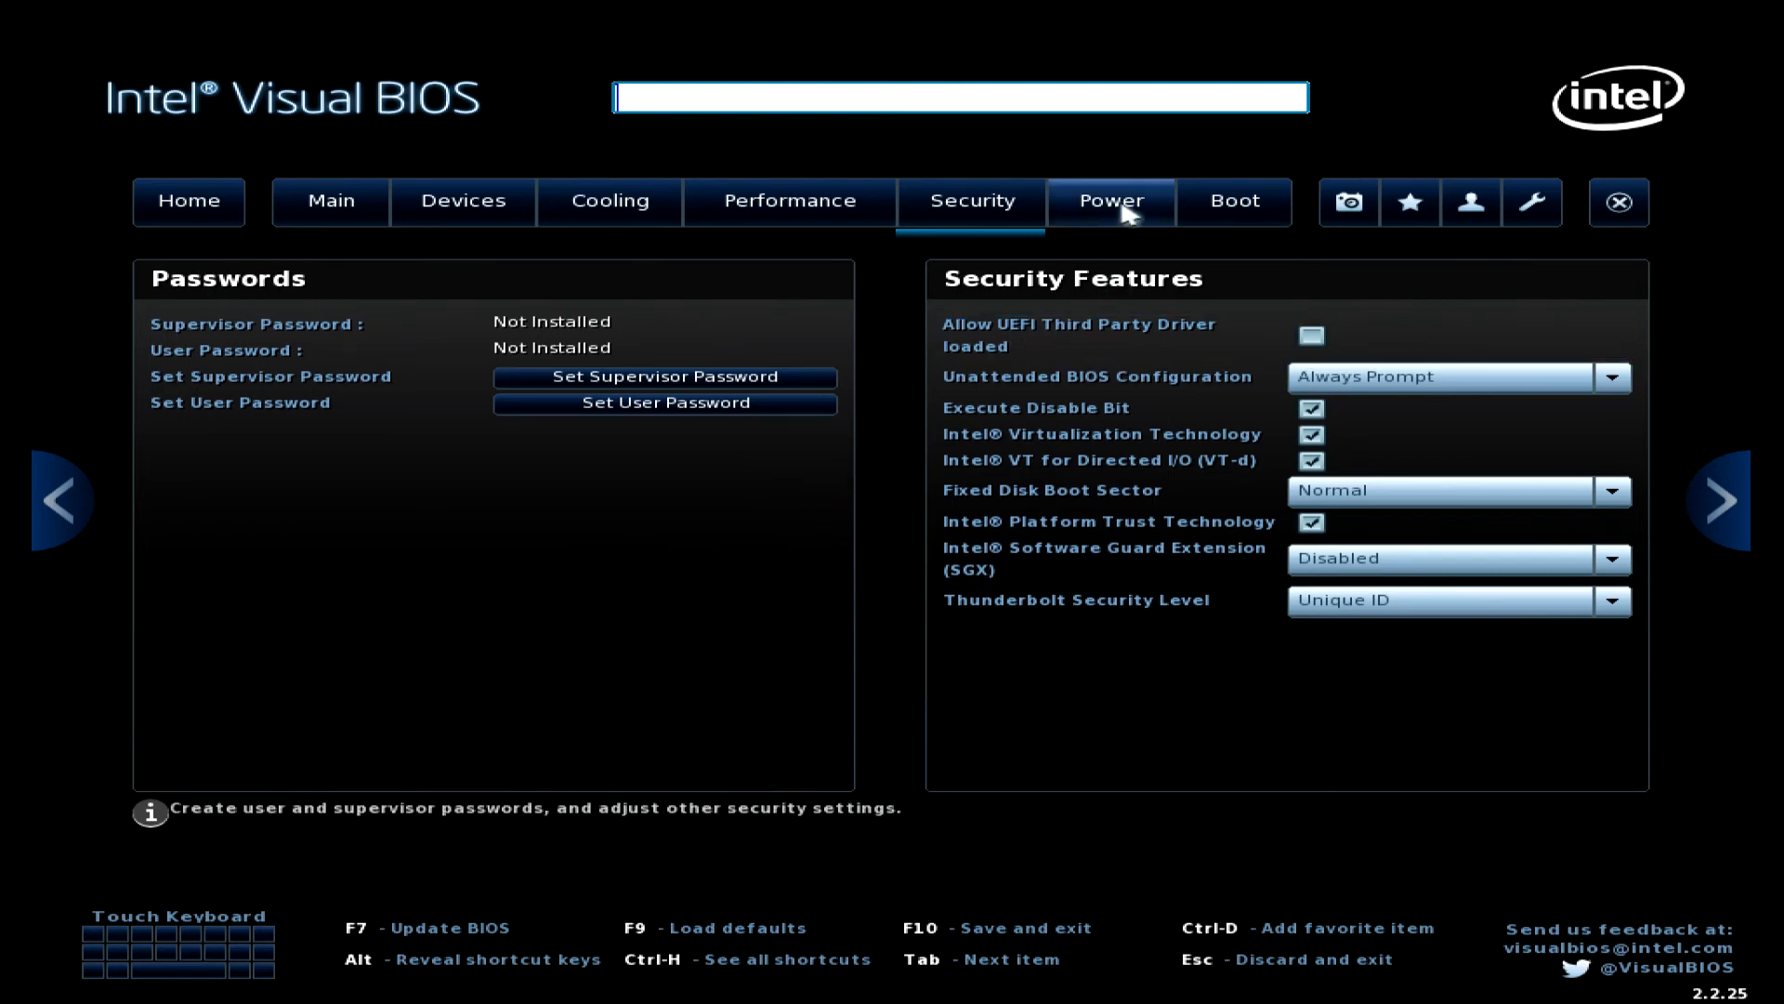
click(1109, 200)
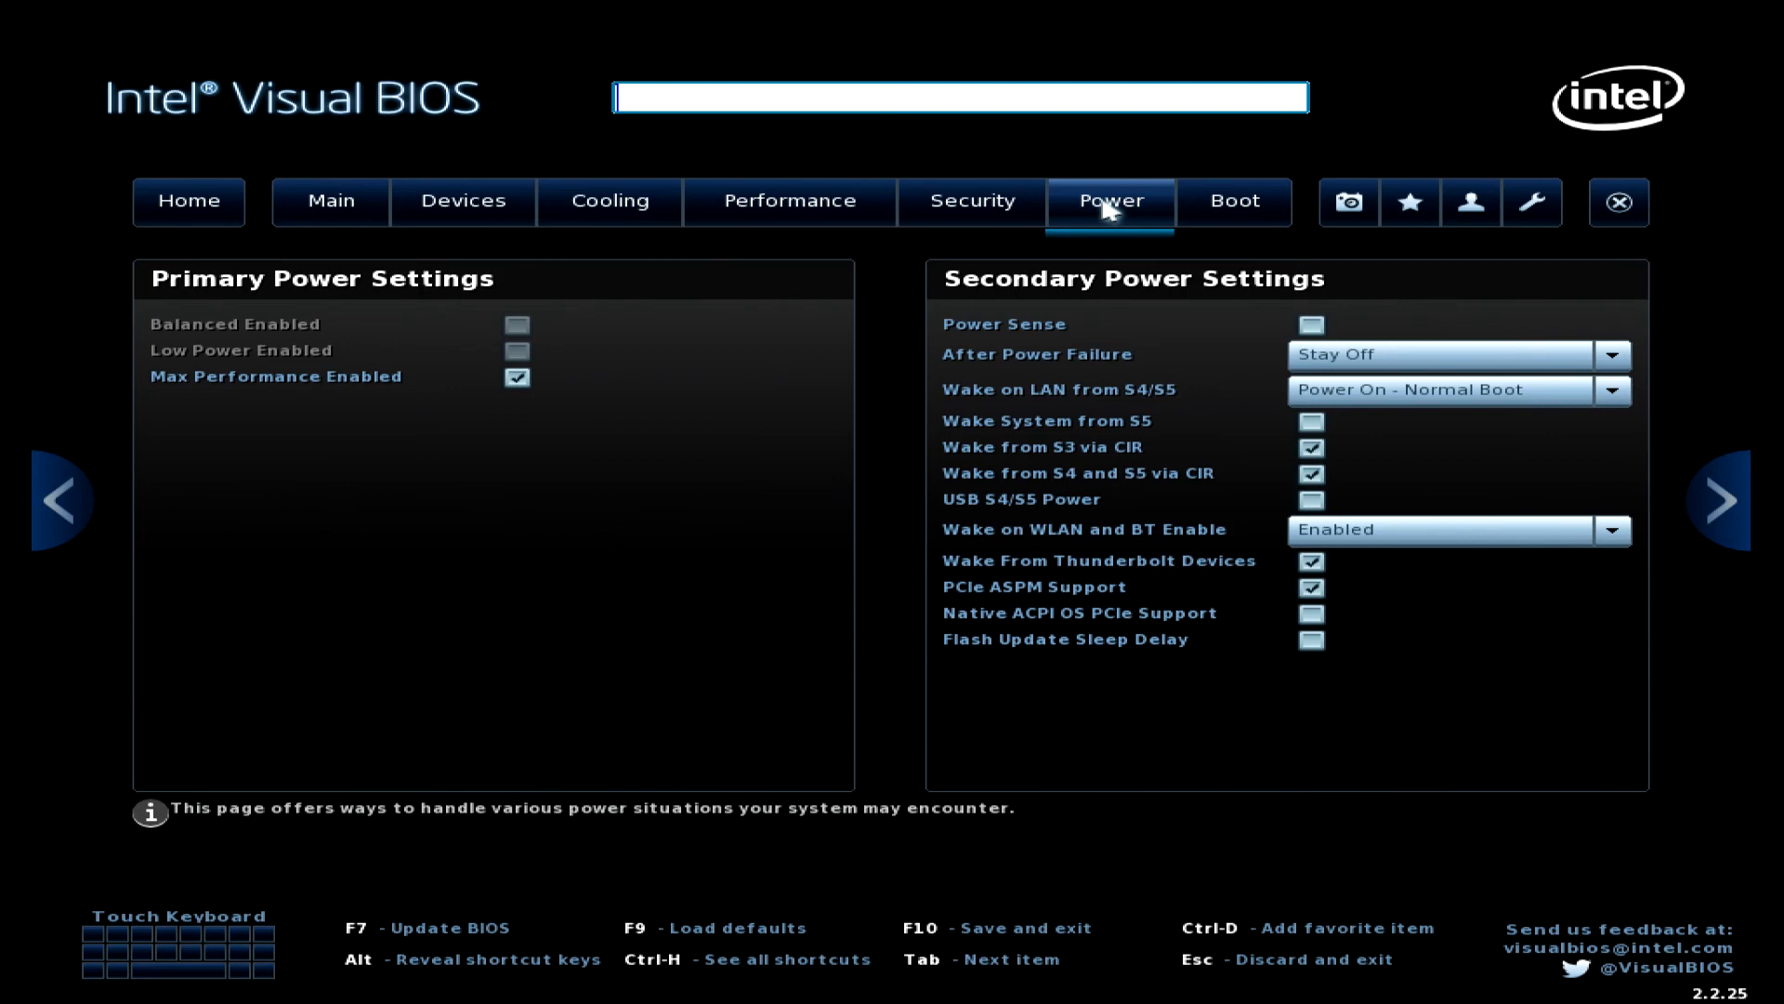
mouse_move(1235, 201)
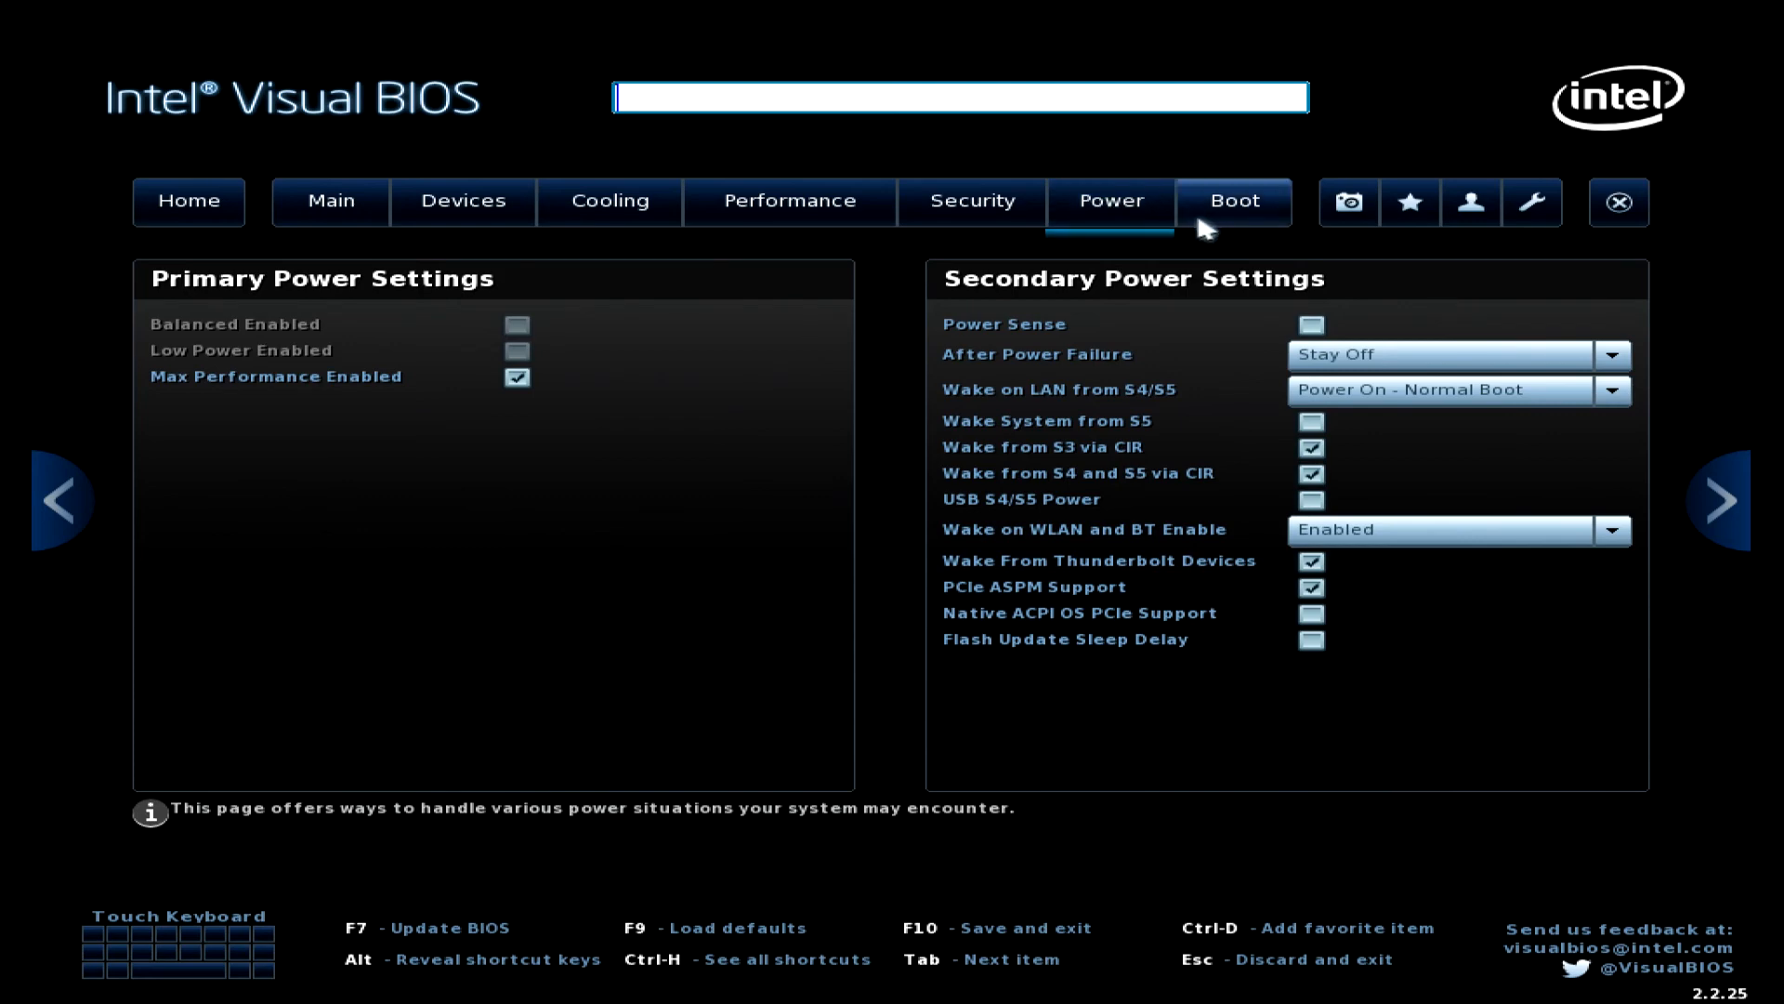
click(1233, 201)
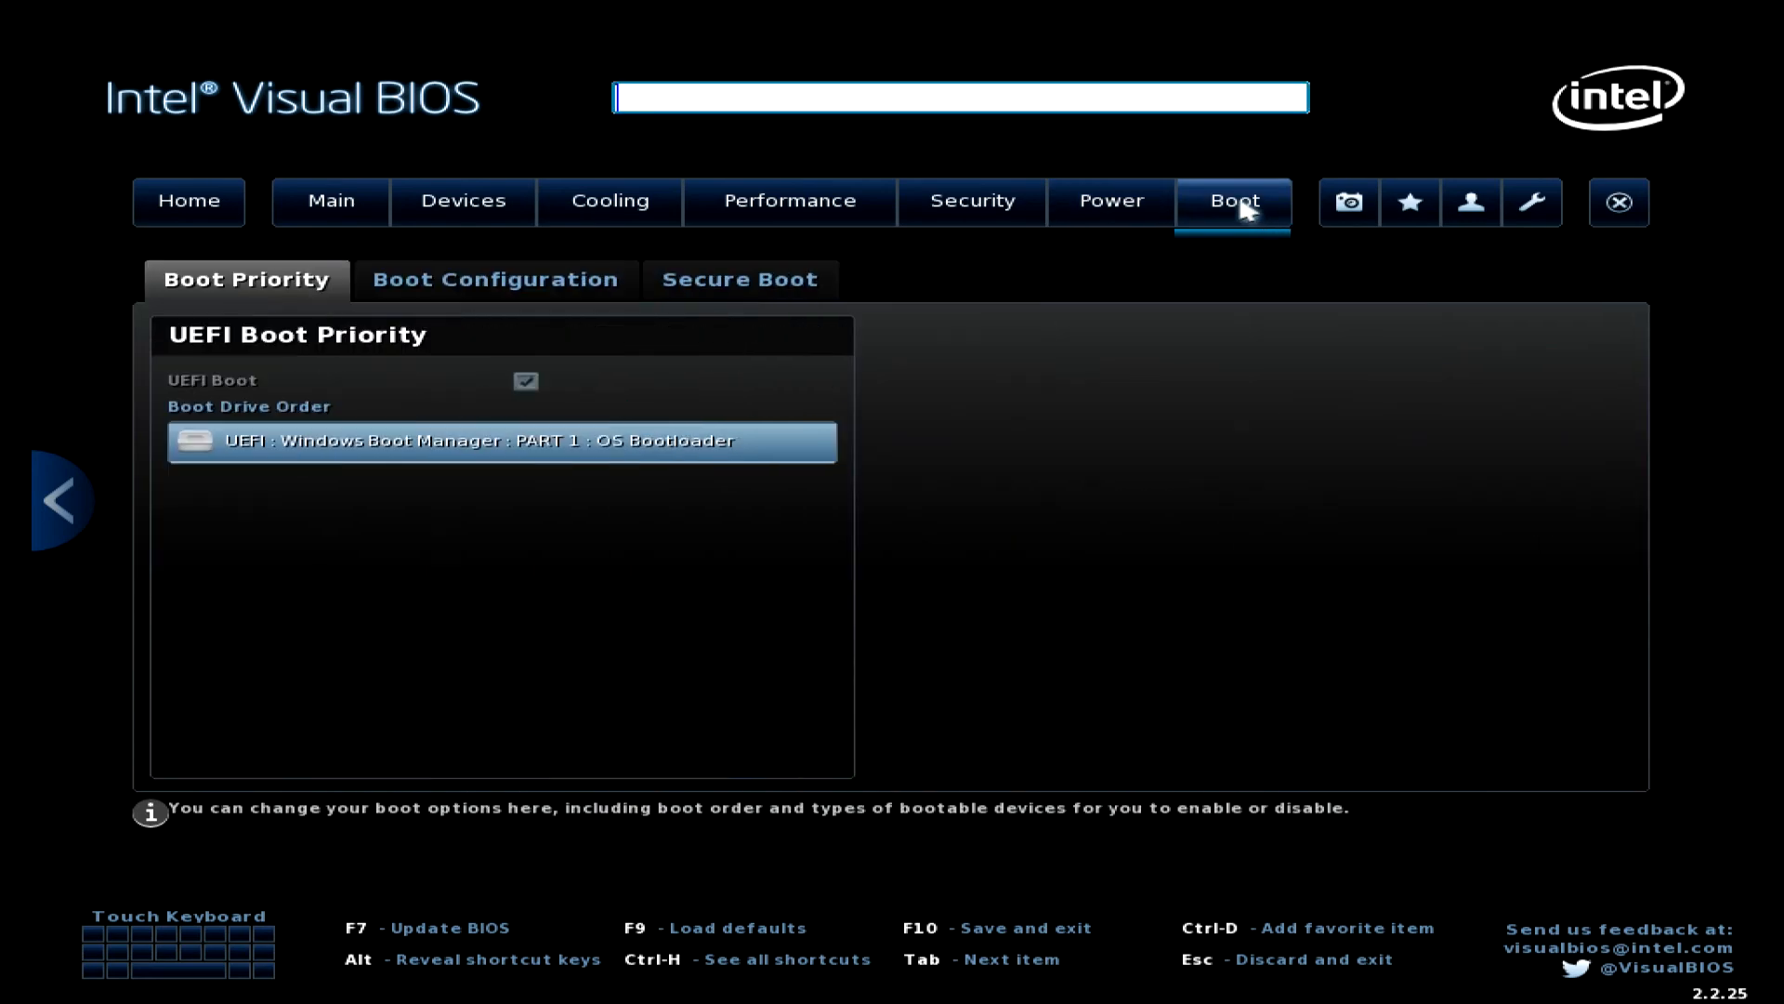
mouse_move(1223, 299)
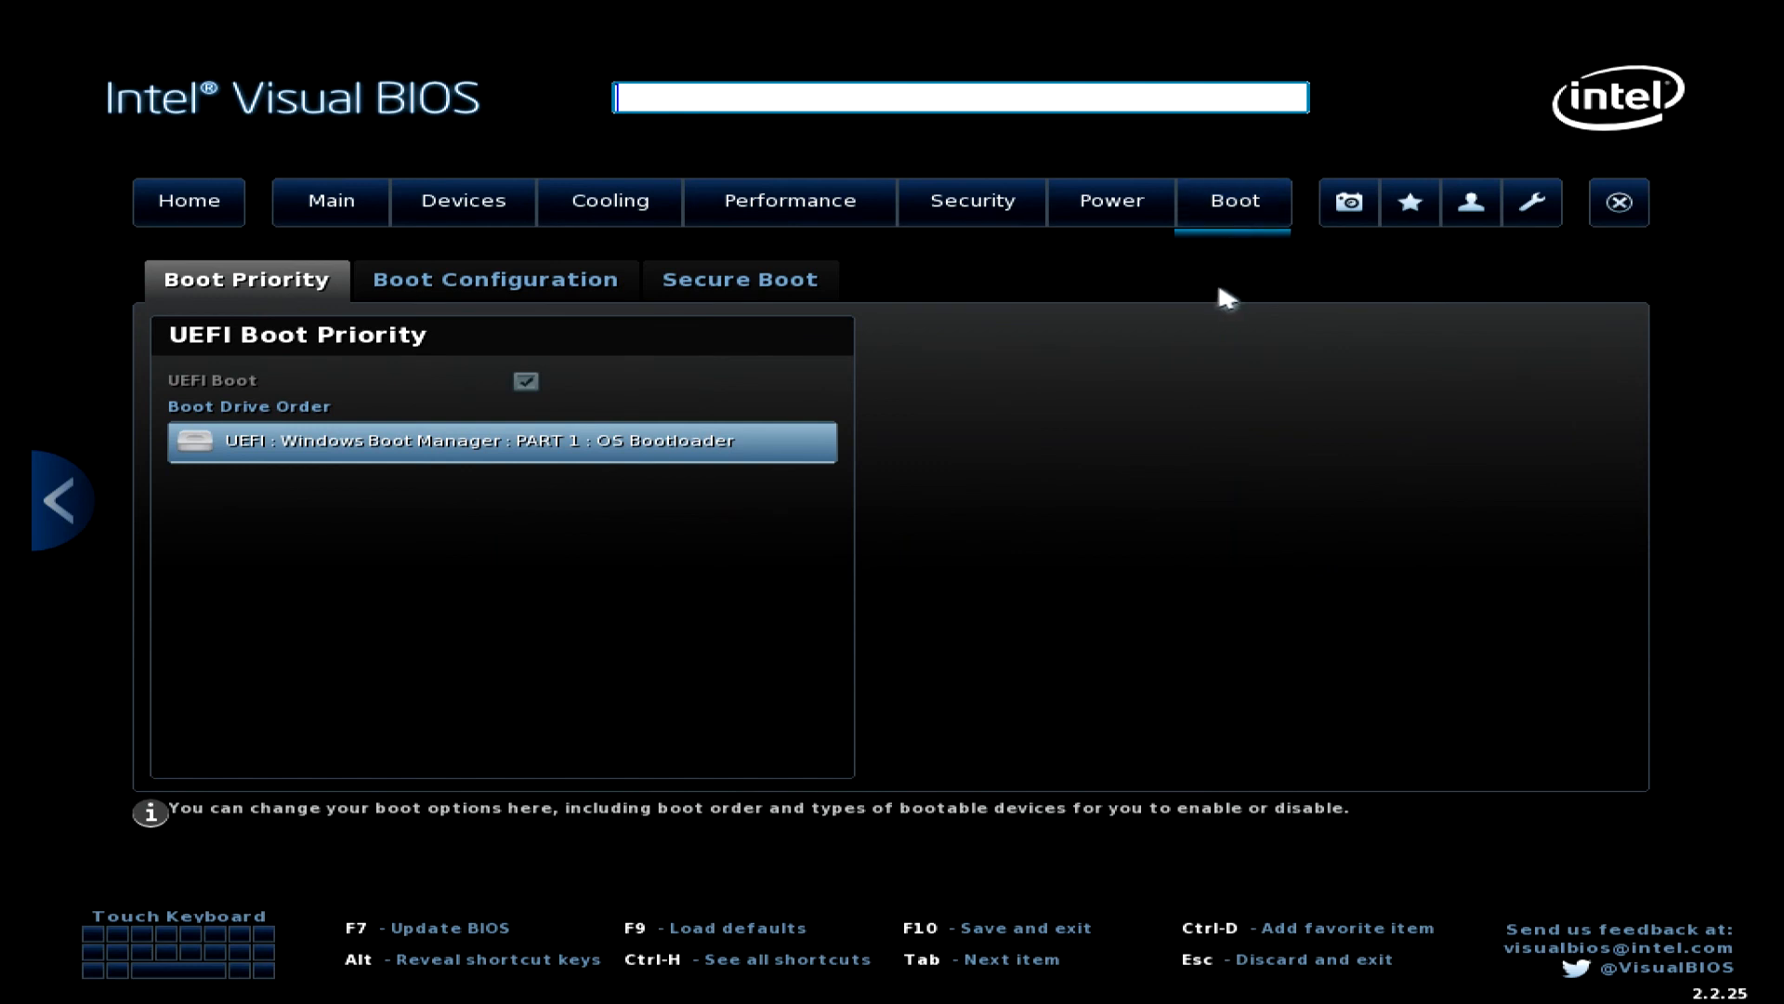
View Boot Configuration, then the Secure Boot page showing Secure Boot enabled with keys installed.
click(494, 279)
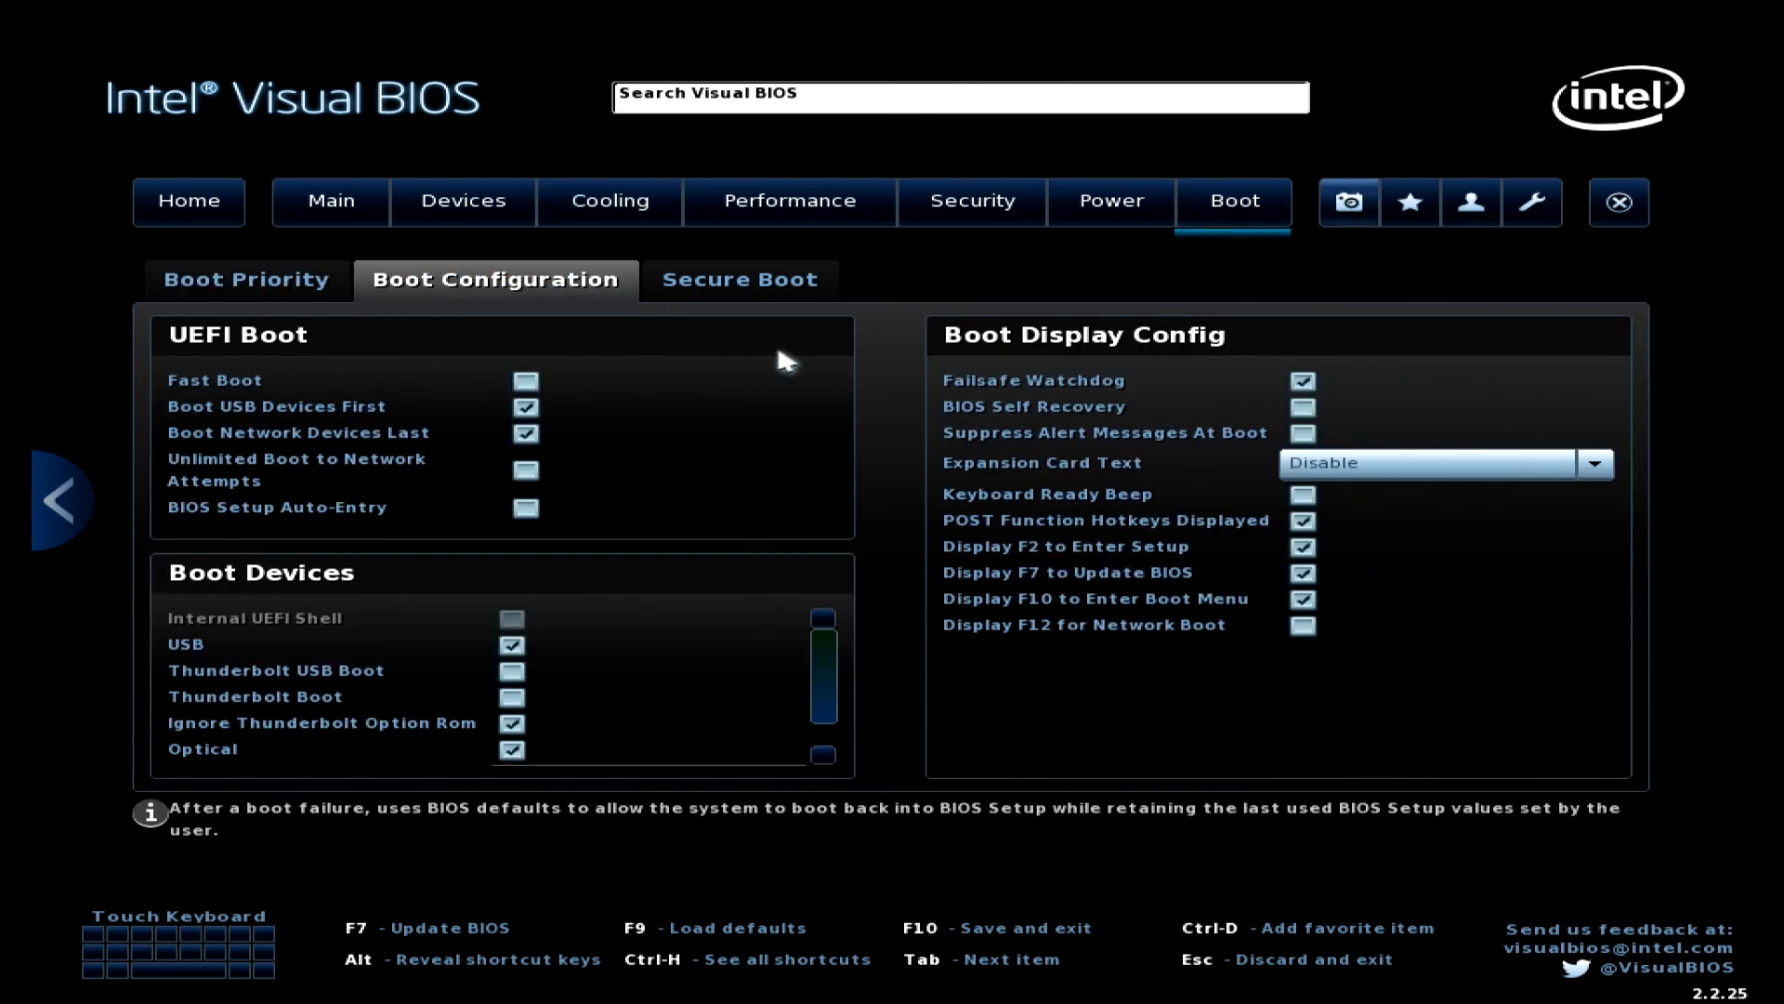
mouse_move(760, 294)
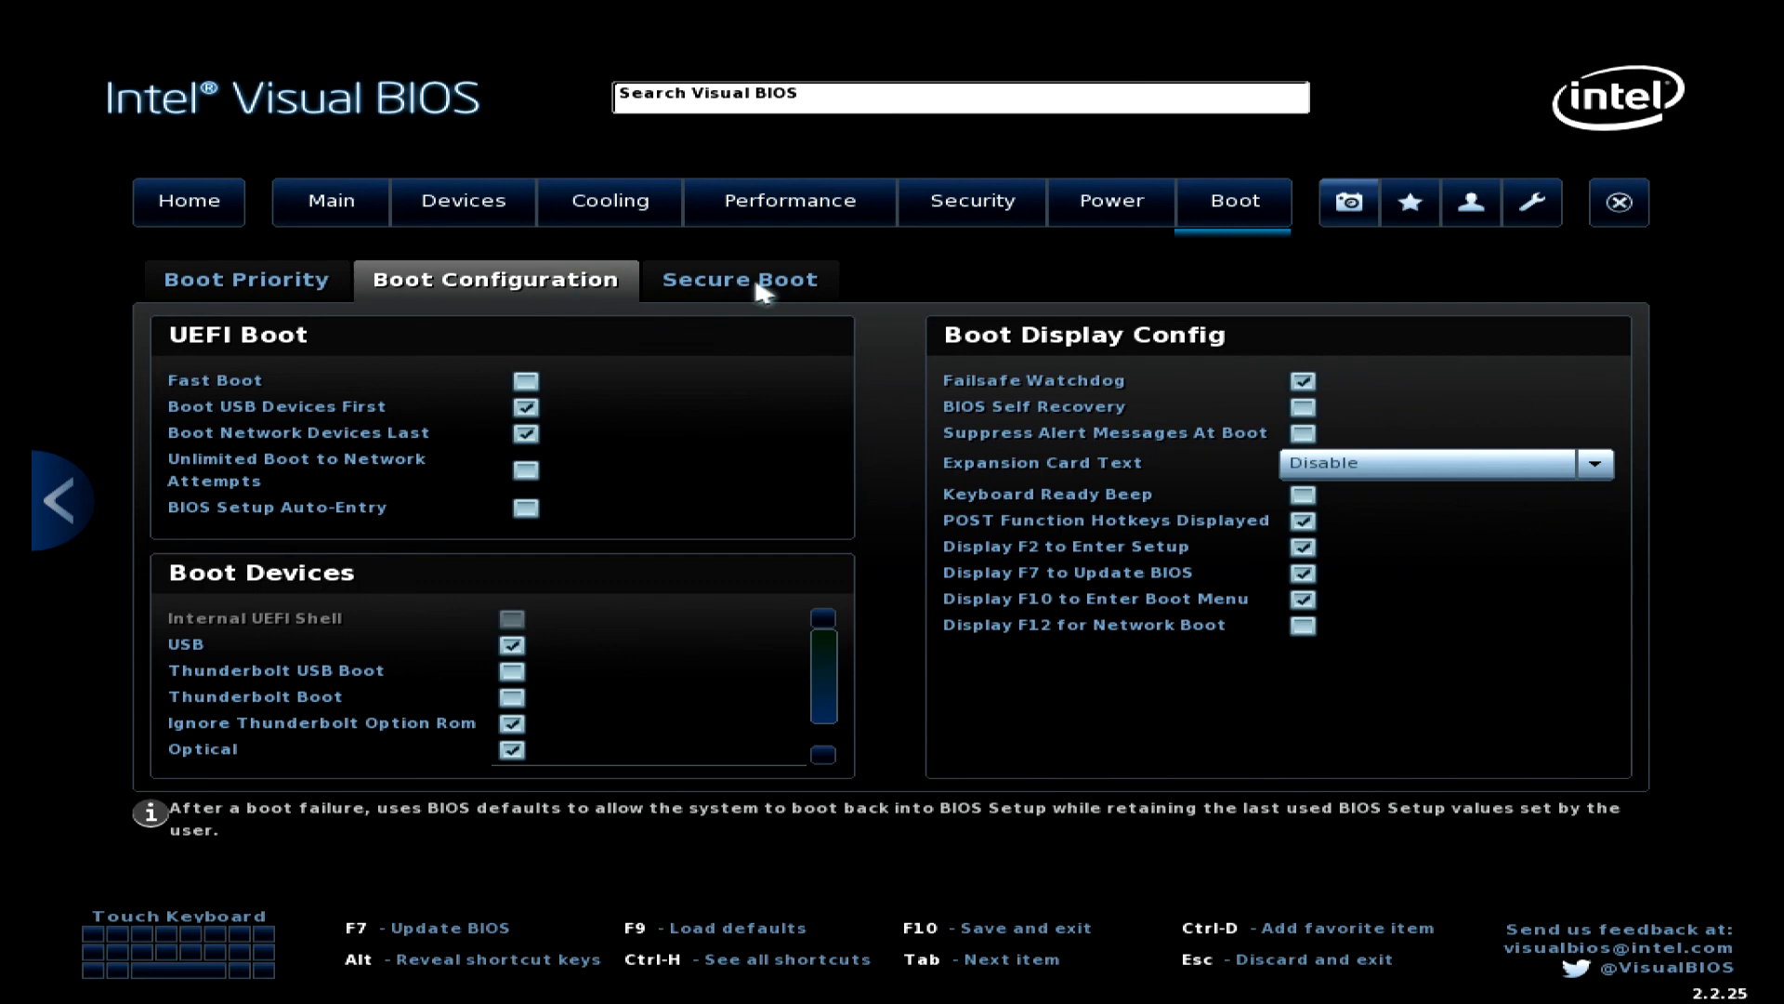
click(739, 279)
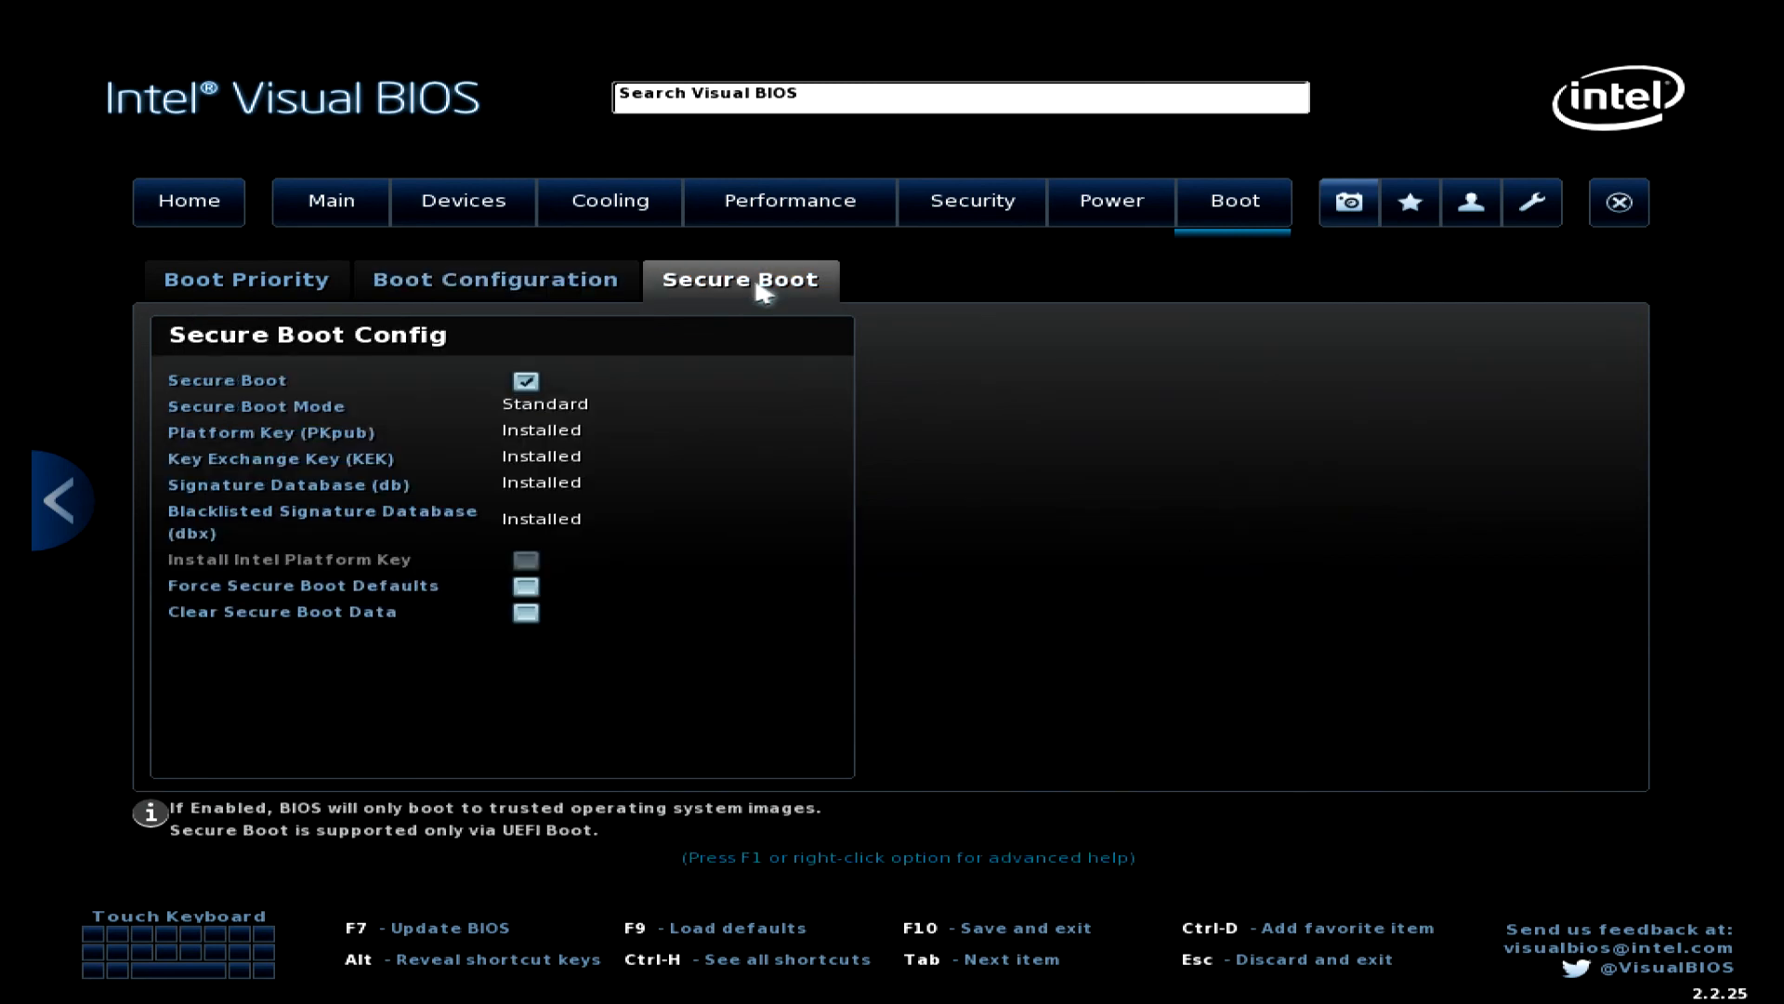